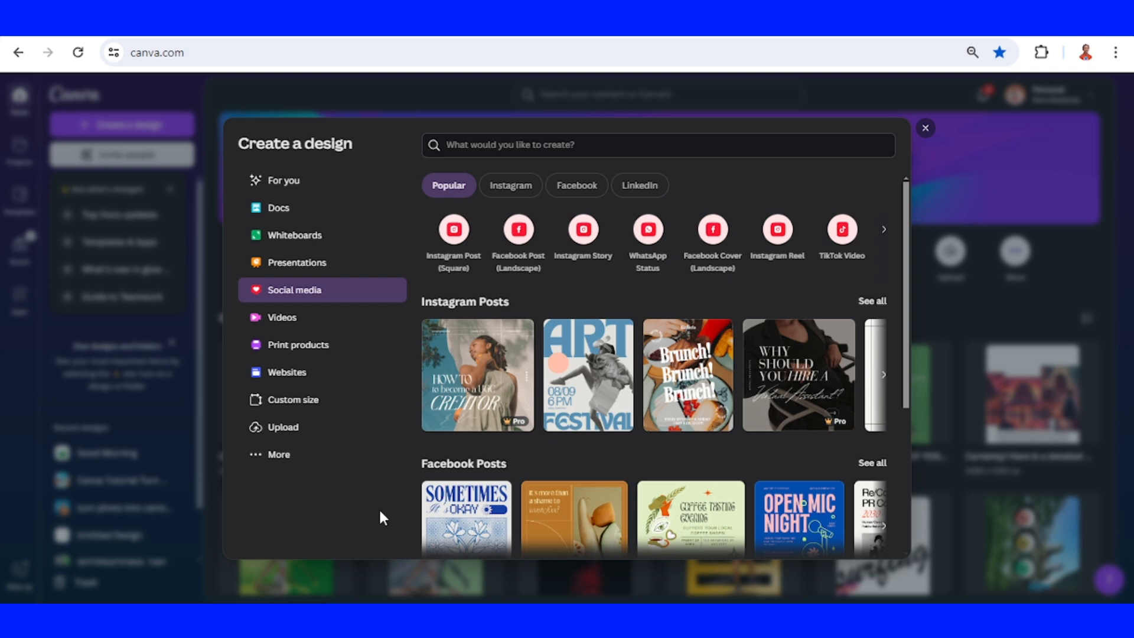
pyautogui.moveTo(331, 295)
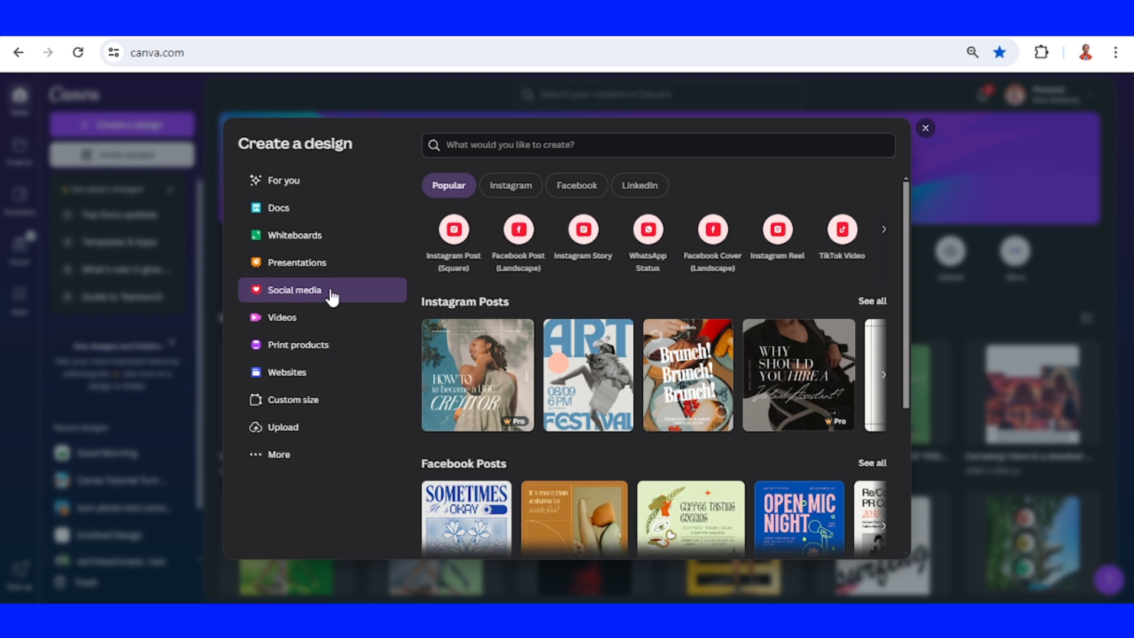
pyautogui.moveTo(776, 229)
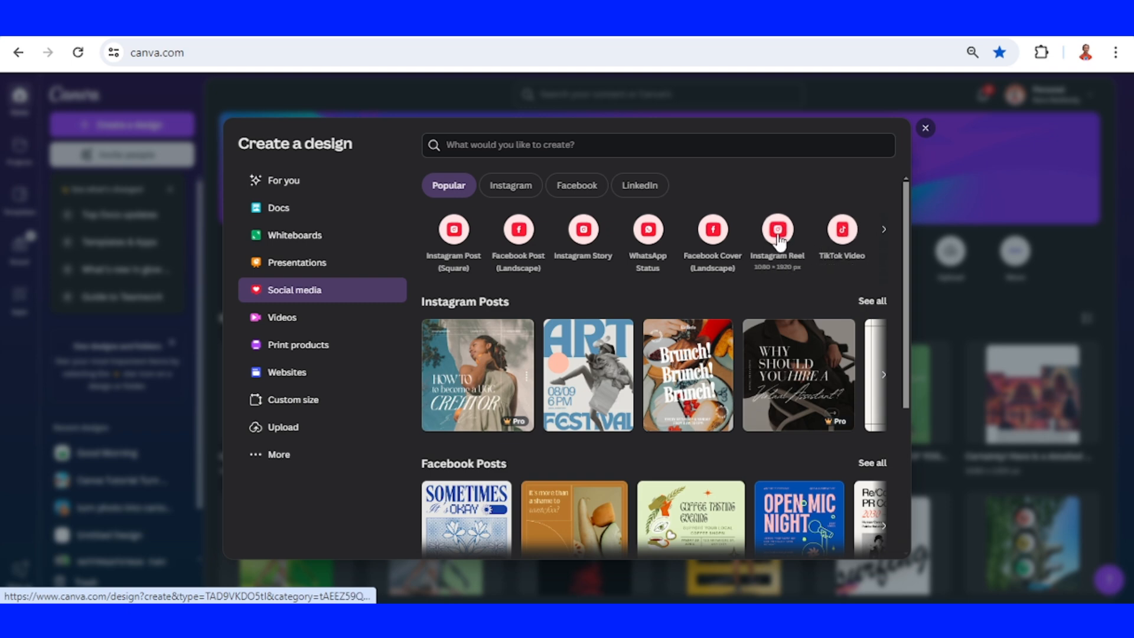
# Create a new blank Instagram Reel design (1080 × 1920)
pyautogui.click(777, 229)
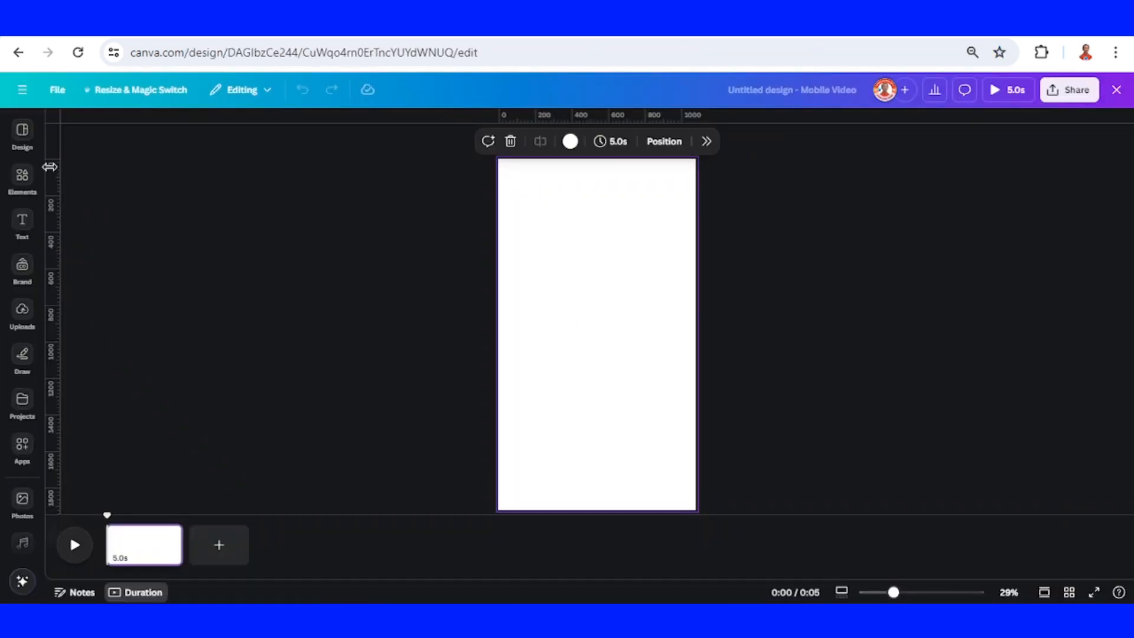
# From recently used Elements, add a square shape to the page and colour it green
pyautogui.click(21, 177)
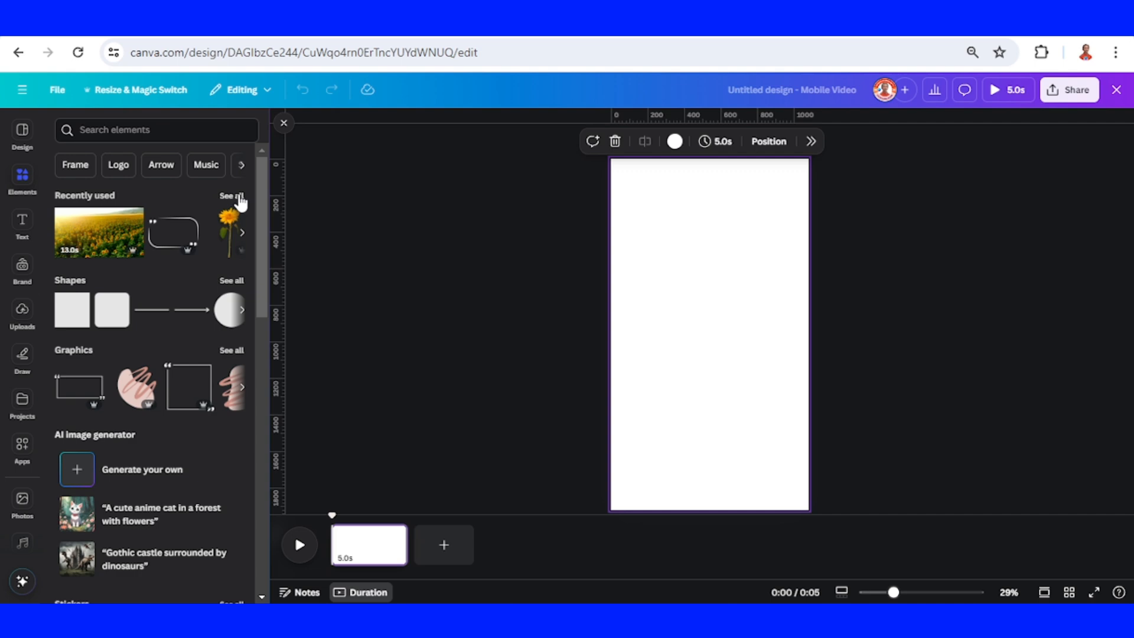
pyautogui.click(227, 194)
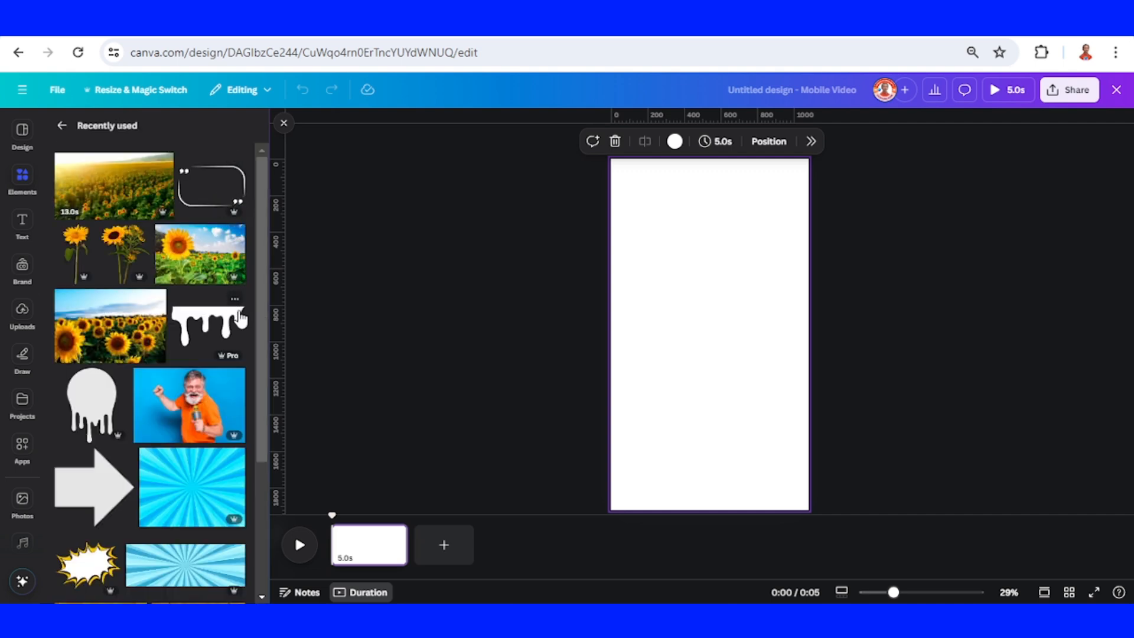
pyautogui.click(234, 299)
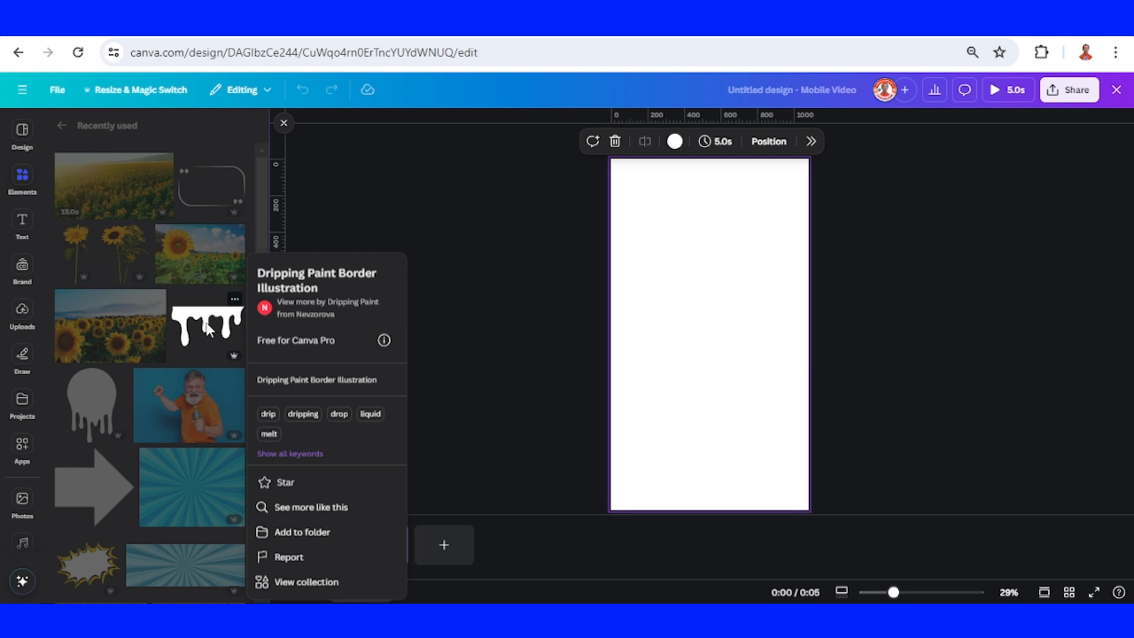
pyautogui.click(208, 326)
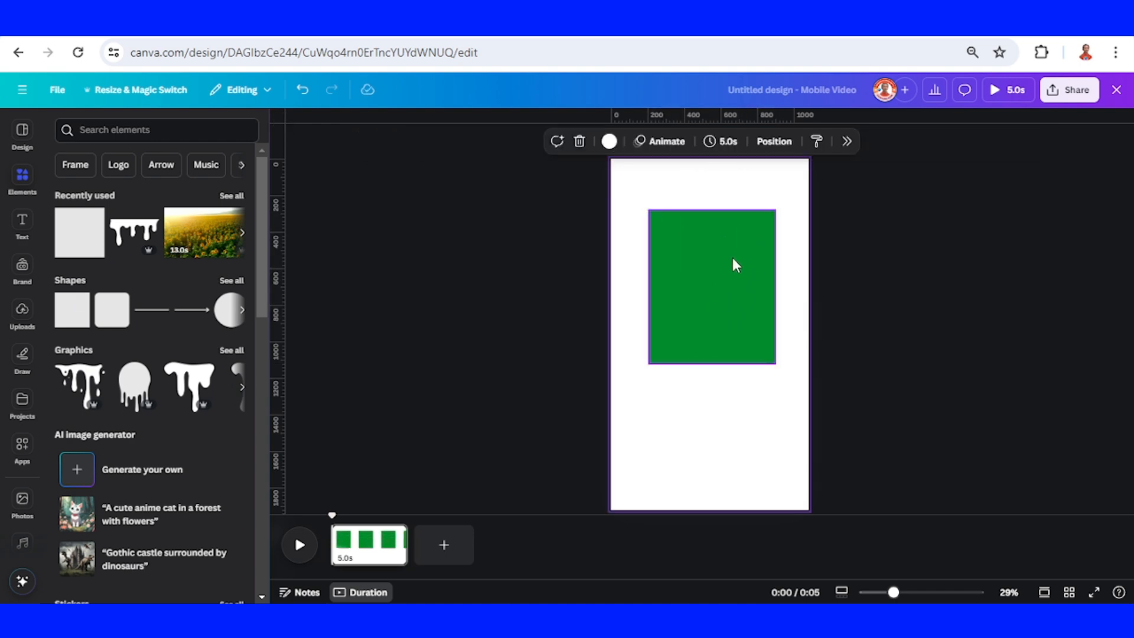
# Duplicate the green rectangle, recolour the copy white as an inner panel, and place the white drip beneath it
pyautogui.rightClick(734, 266)
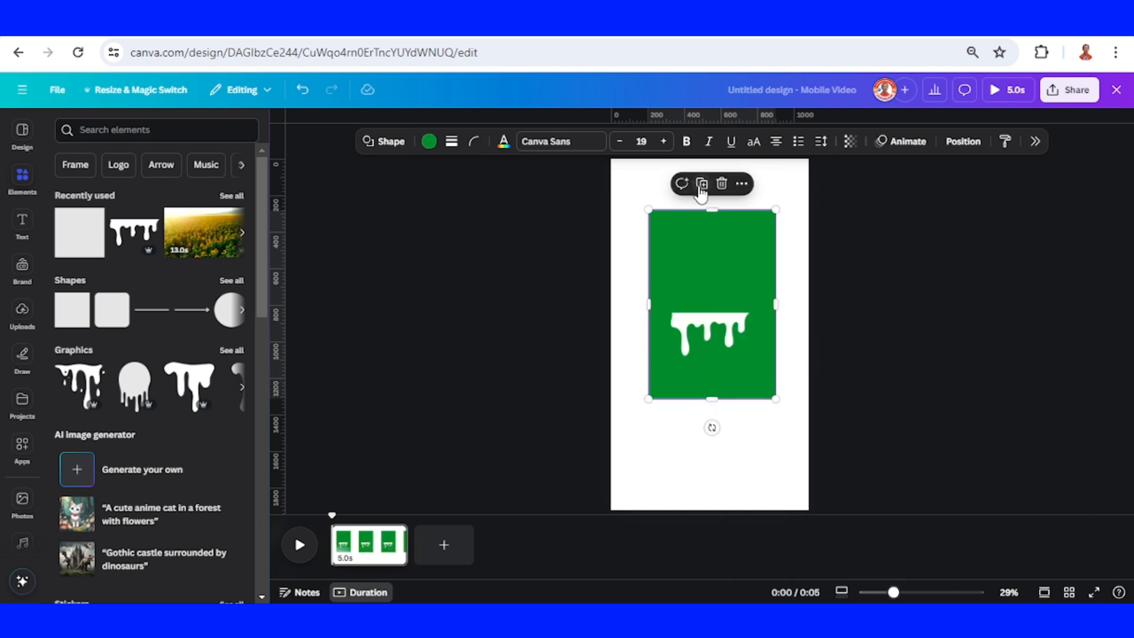
pyautogui.click(701, 183)
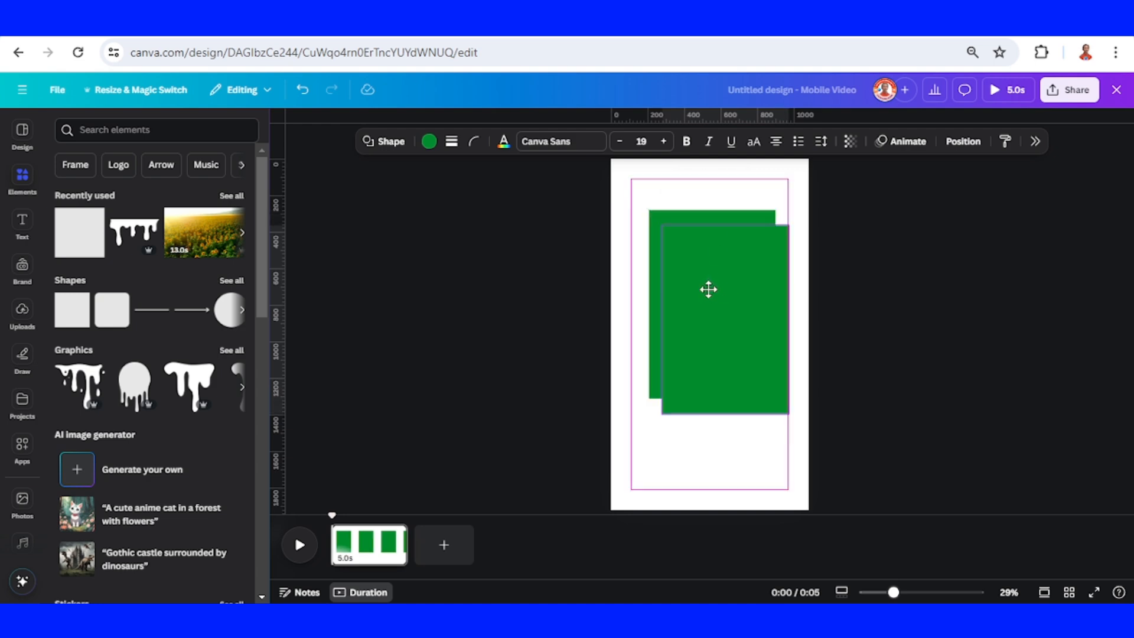
pyautogui.click(708, 290)
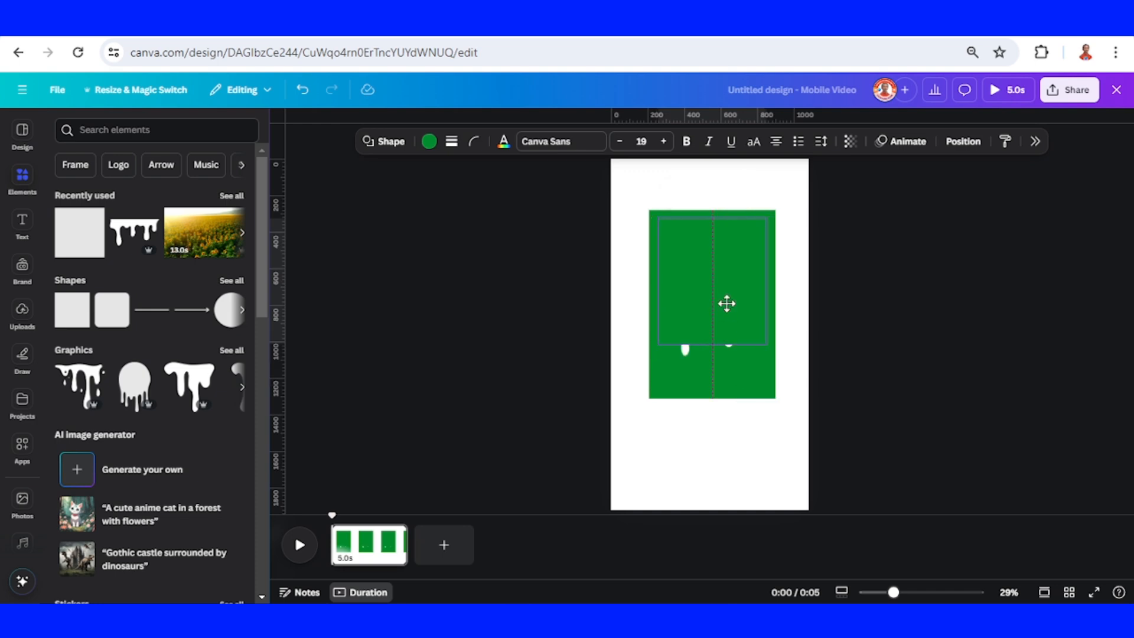
pyautogui.click(427, 141)
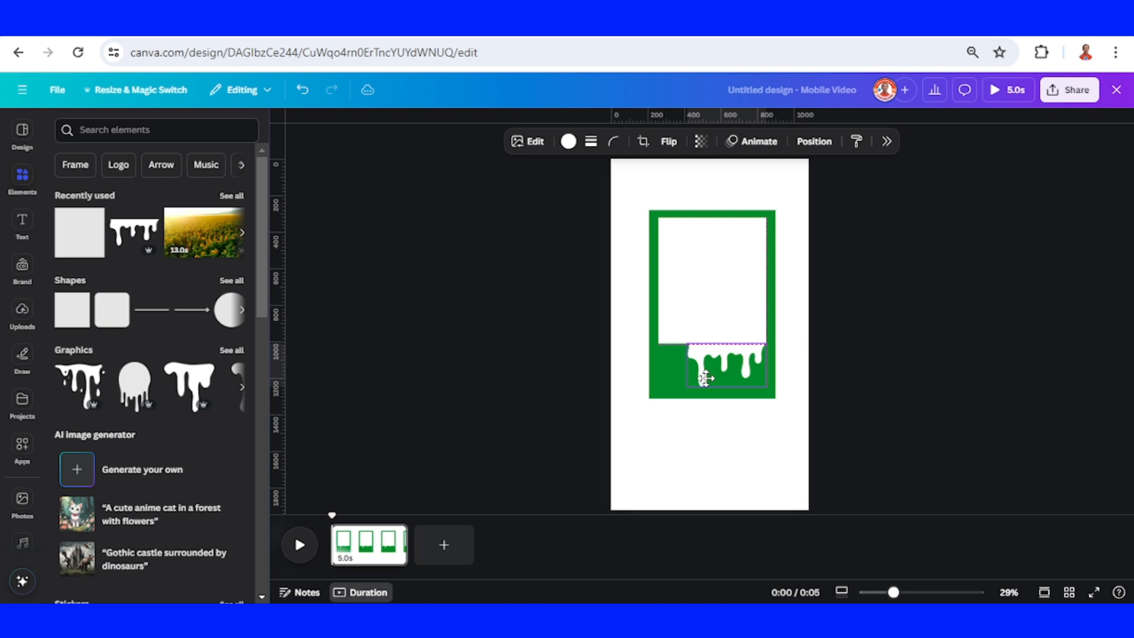
pyautogui.click(721, 361)
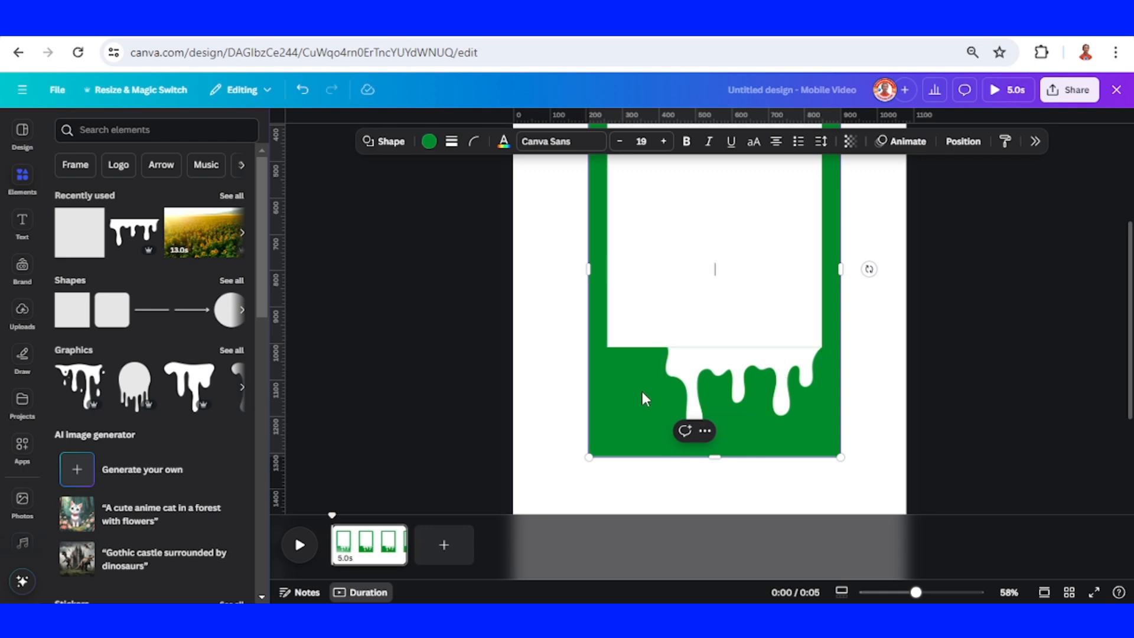
# Duplicate the drip graphic, flip it horizontally and drag it beside the original along the panel's bottom
pyautogui.click(722, 398)
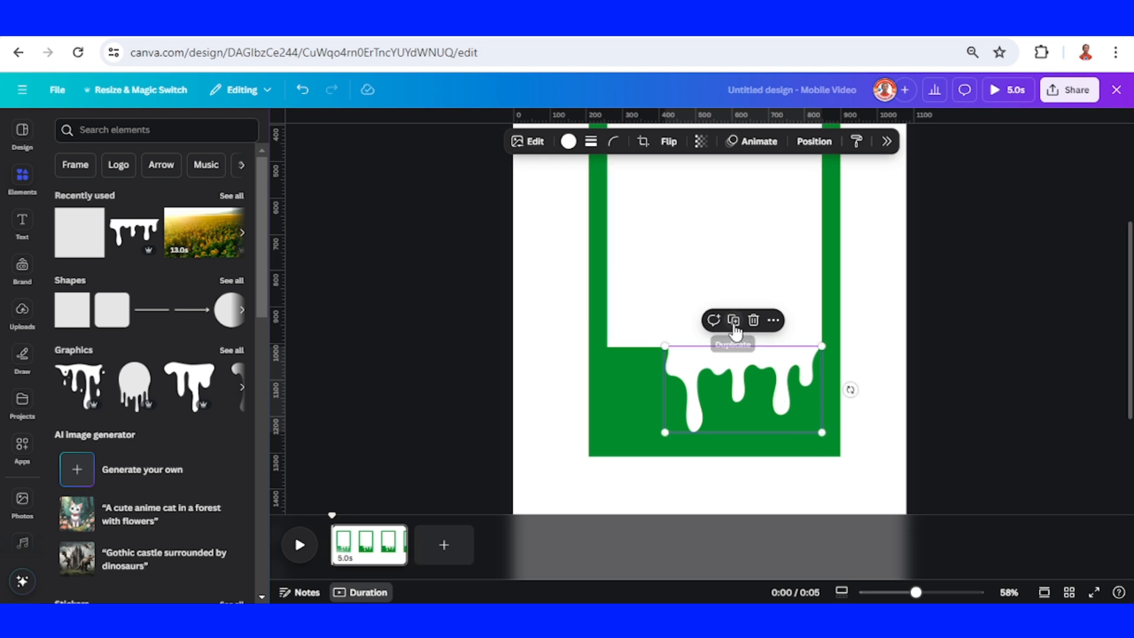
pyautogui.click(668, 140)
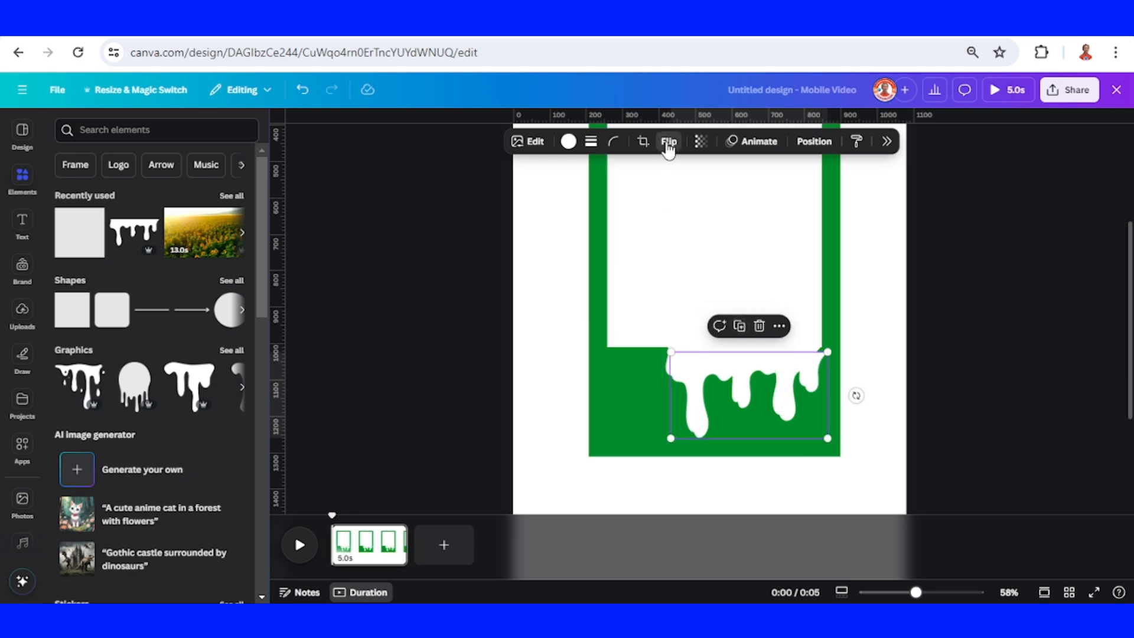
pyautogui.click(667, 141)
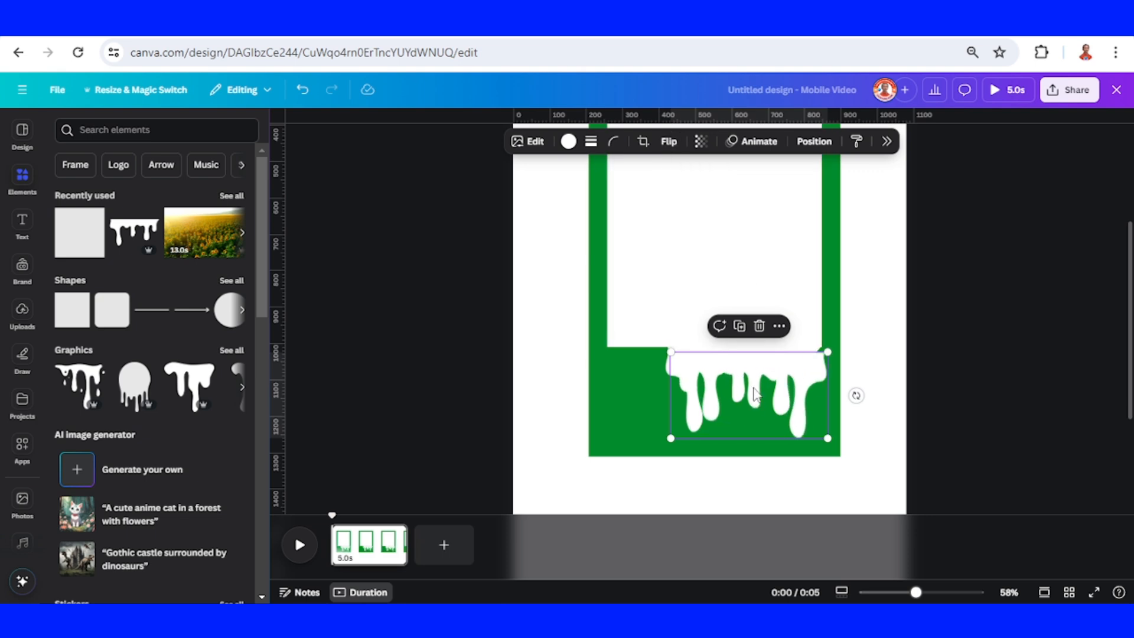
pyautogui.moveTo(748, 394); pyautogui.dragTo(685, 394)
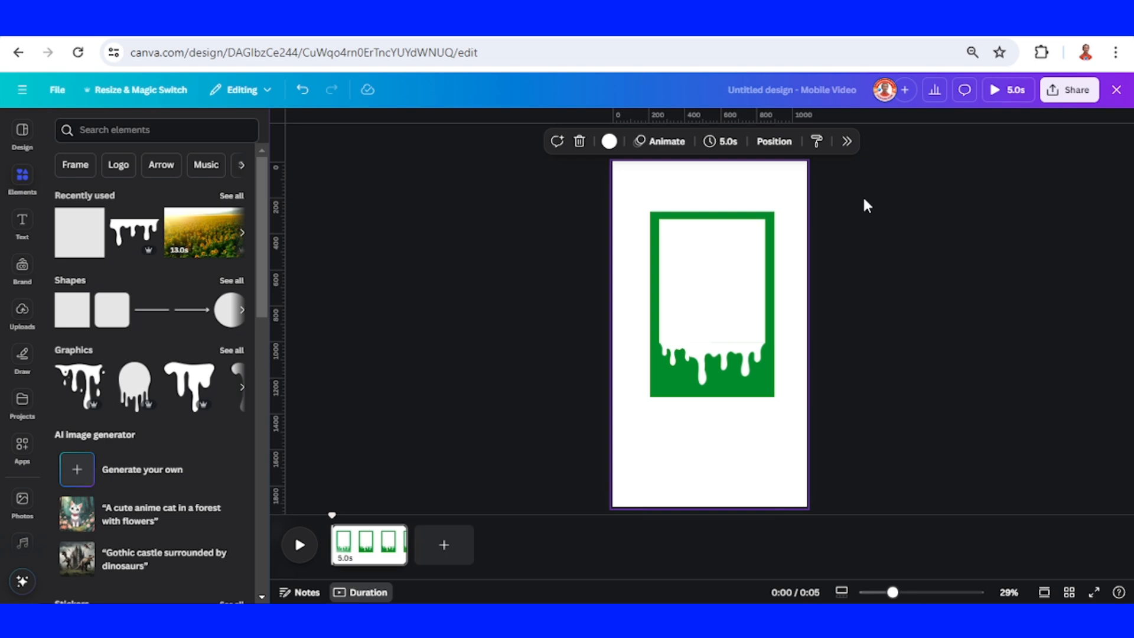
# Download the green drip frame design as a PNG via Share > Download
pyautogui.click(1070, 90)
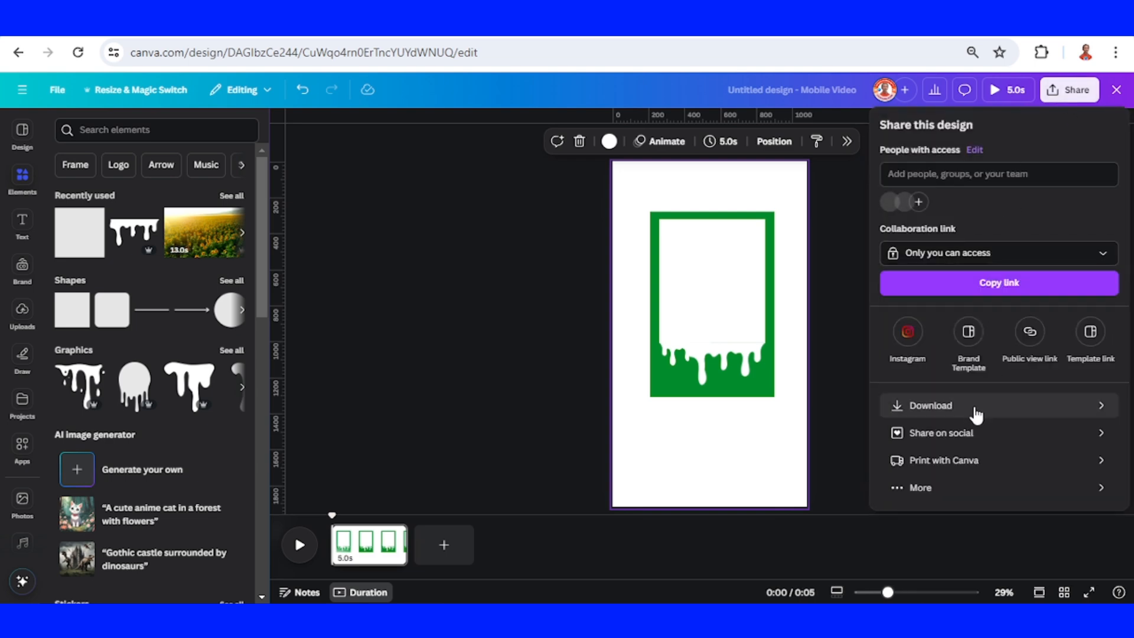
pyautogui.click(930, 405)
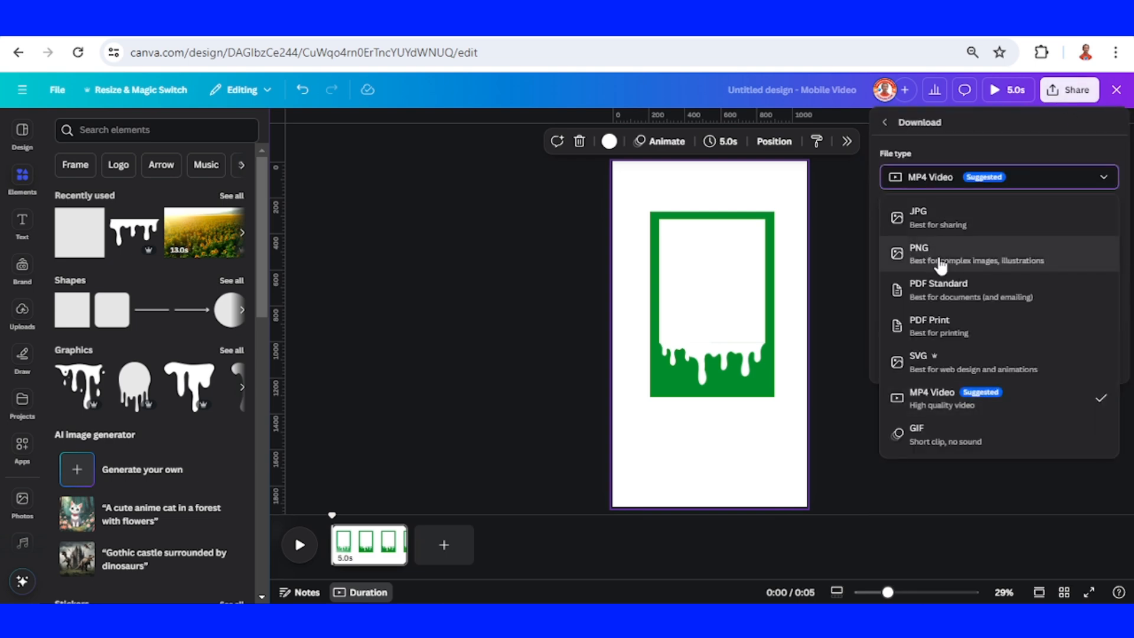
pyautogui.click(919, 253)
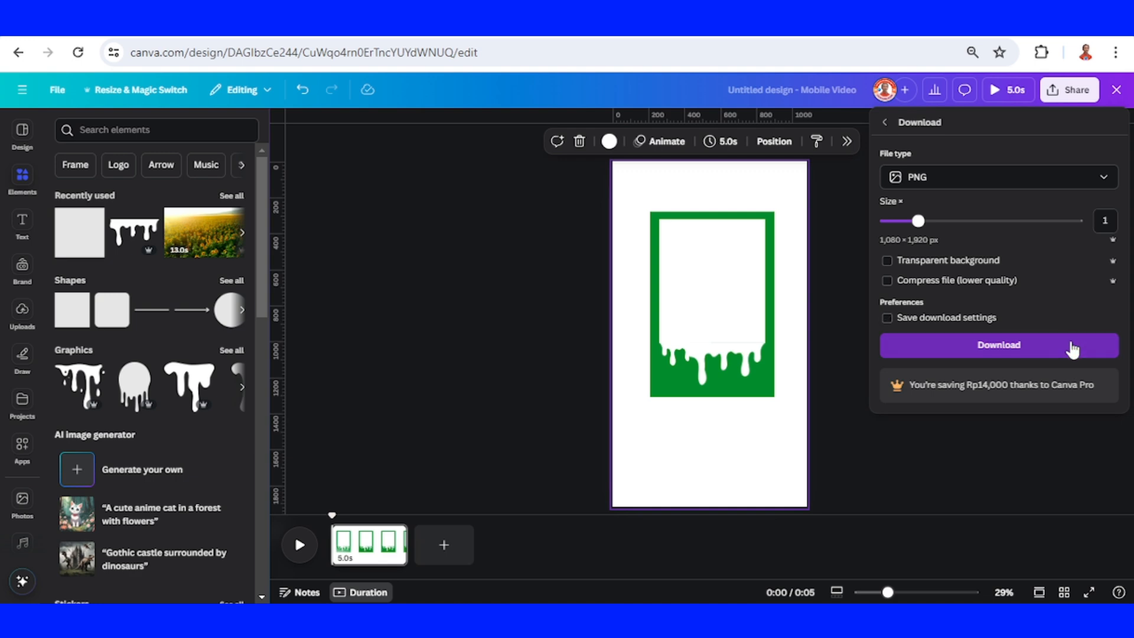
pyautogui.click(998, 343)
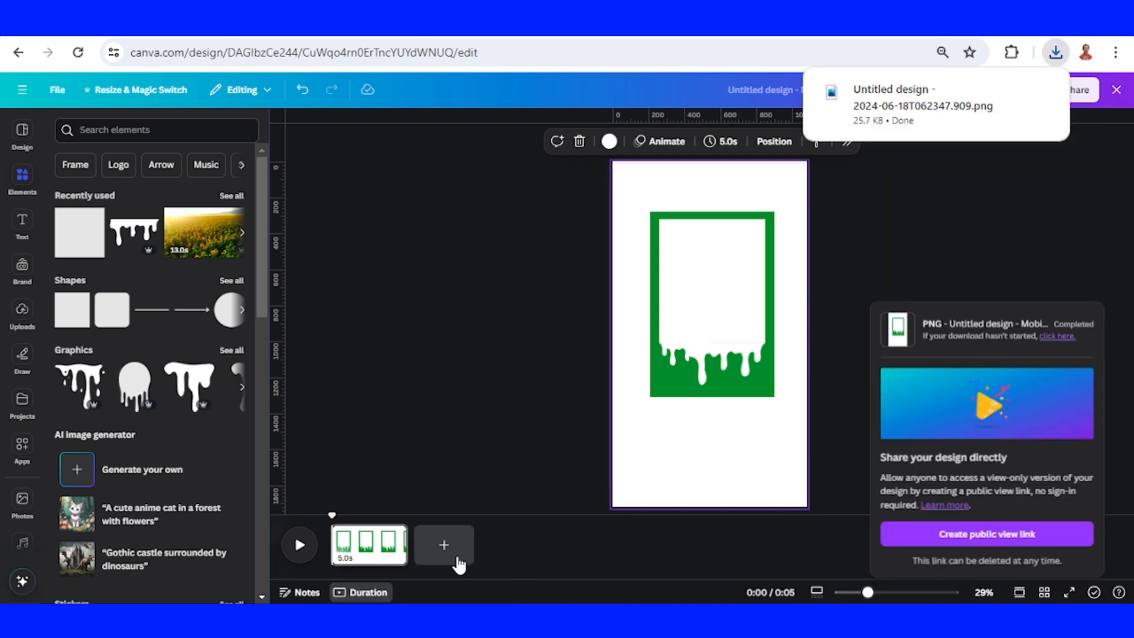
# Add a second page after the first and give it an orange background colour
pyautogui.click(442, 544)
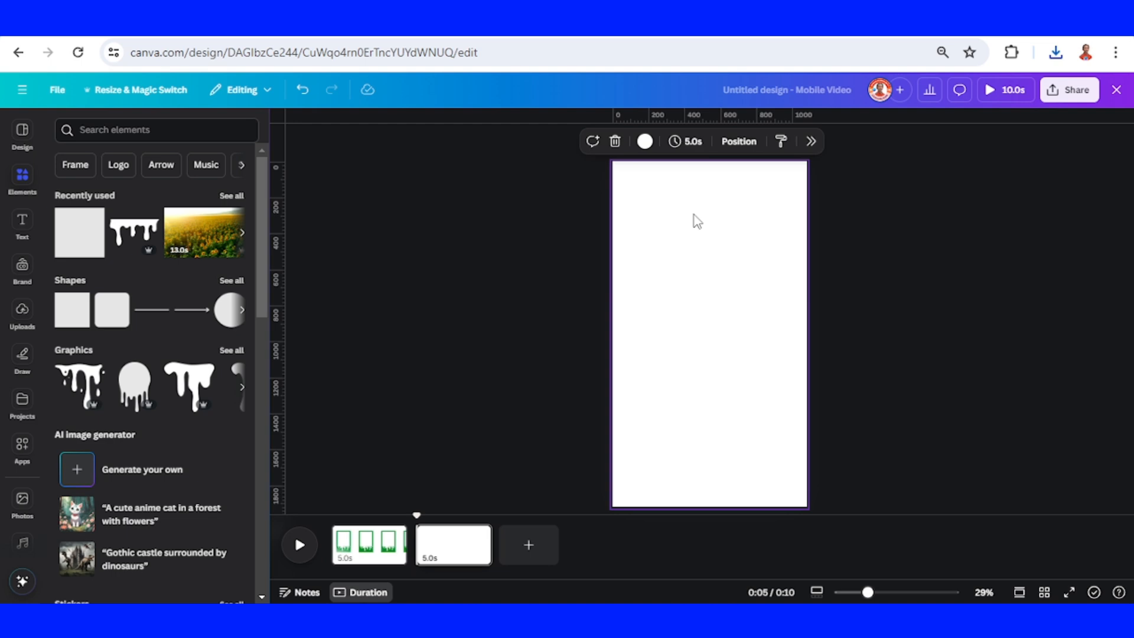
pyautogui.click(643, 141)
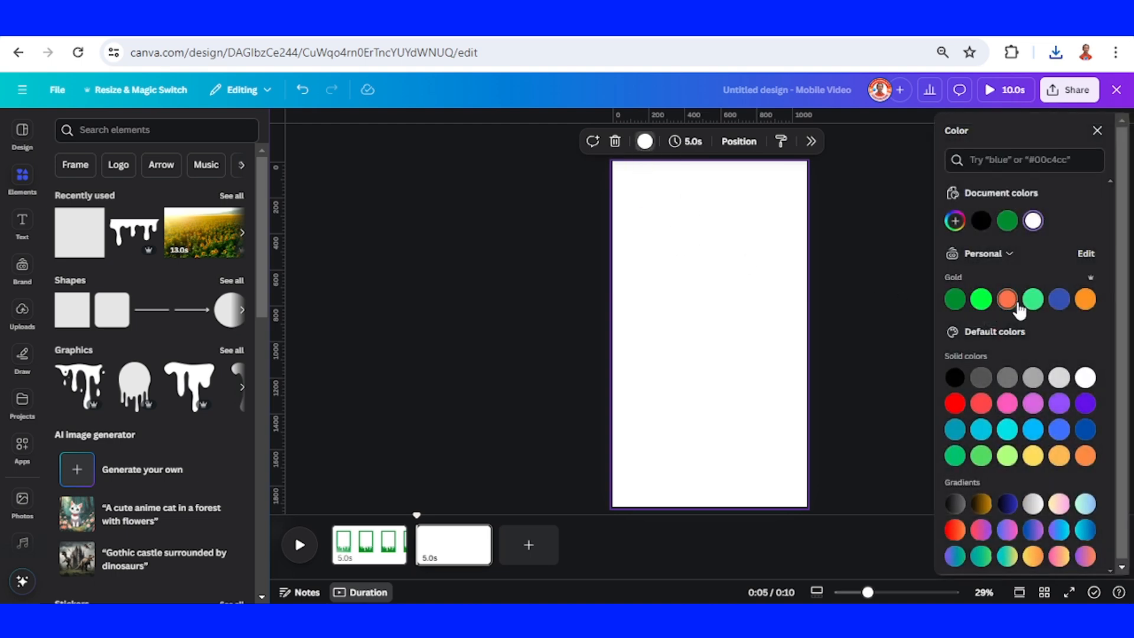
pyautogui.click(1054, 52)
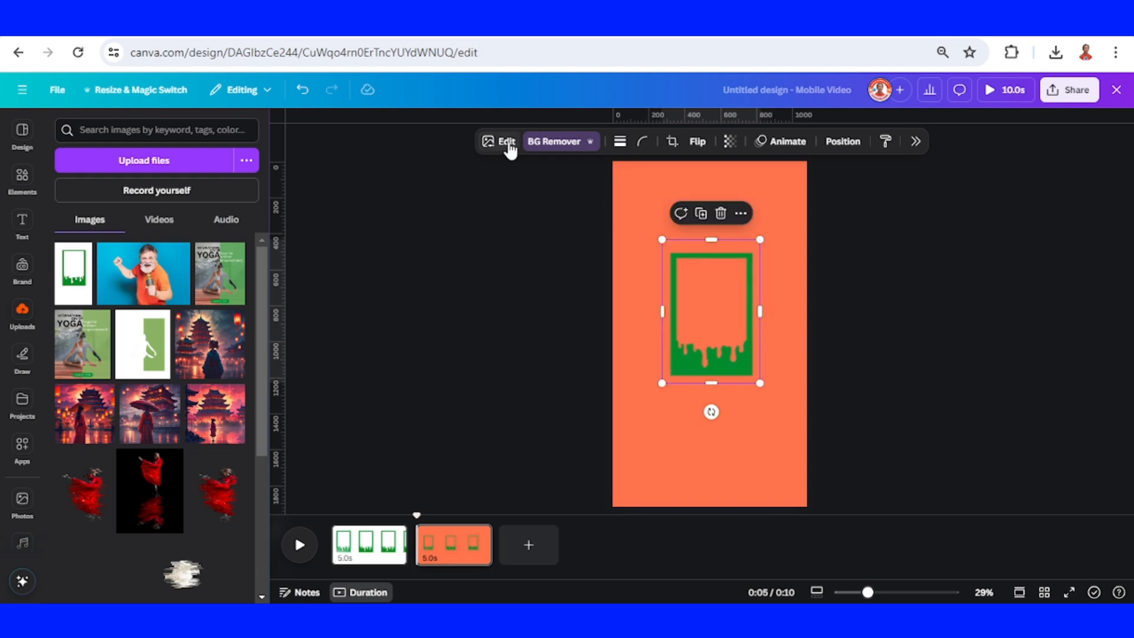
# Apply a Drop shadow effect to the green drip frame image
pyautogui.click(502, 140)
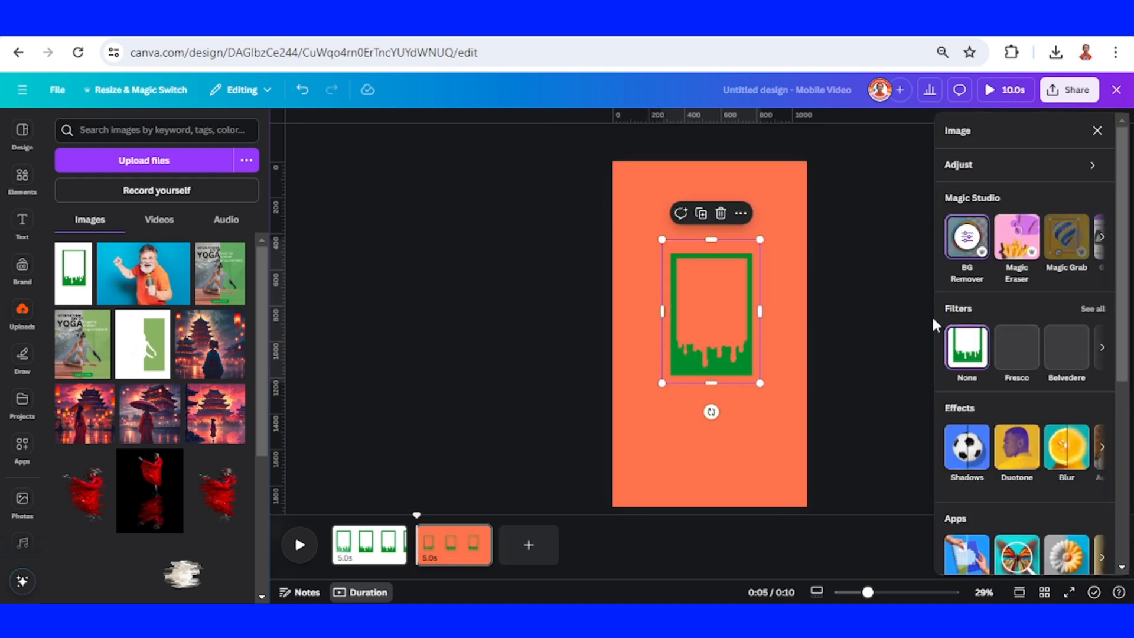
pyautogui.click(966, 449)
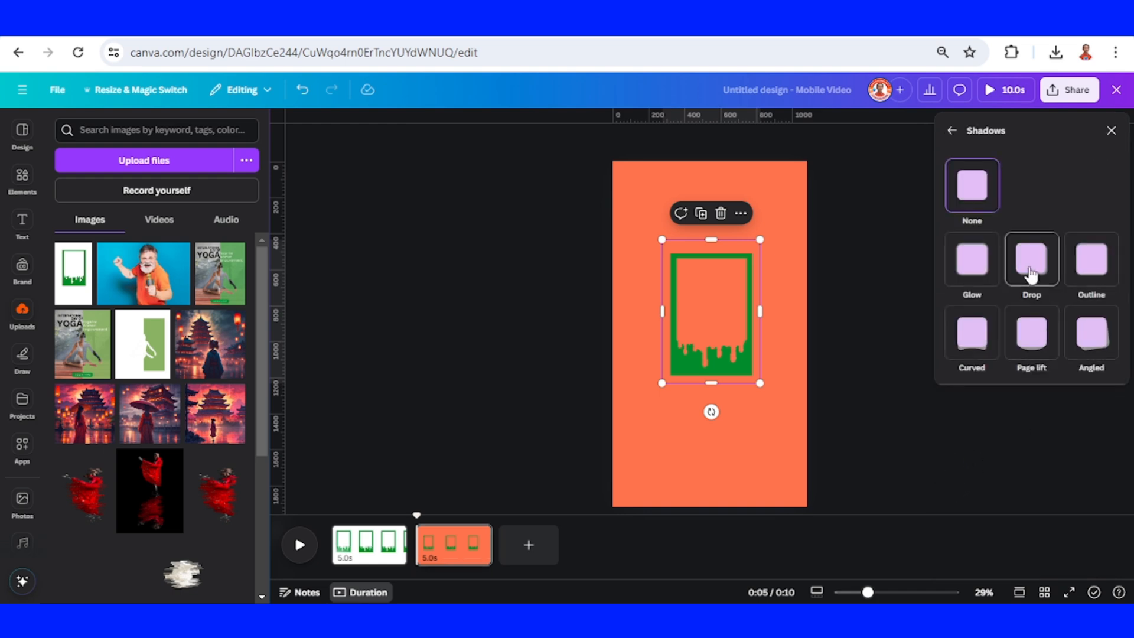
pyautogui.click(1030, 257)
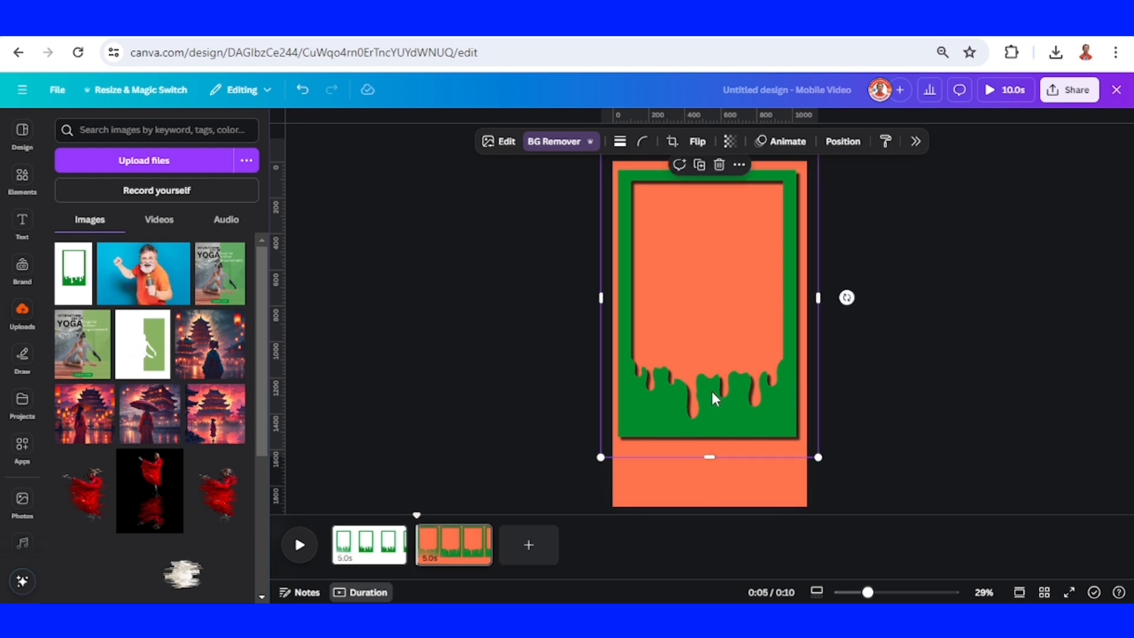
pyautogui.moveTo(767, 414)
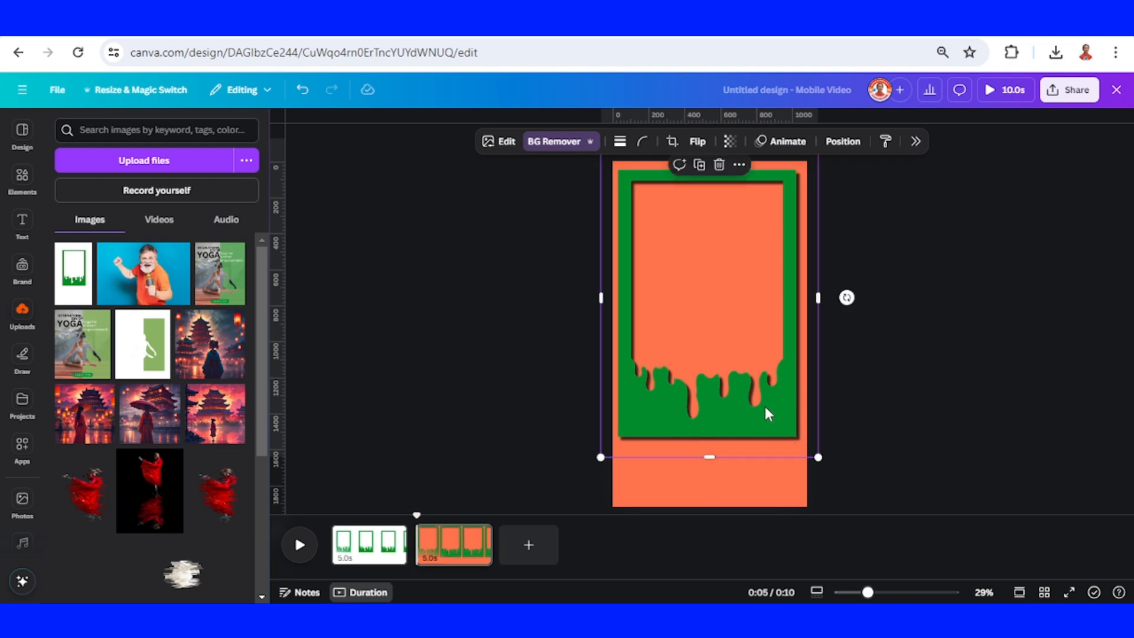
pyautogui.moveTo(710, 268)
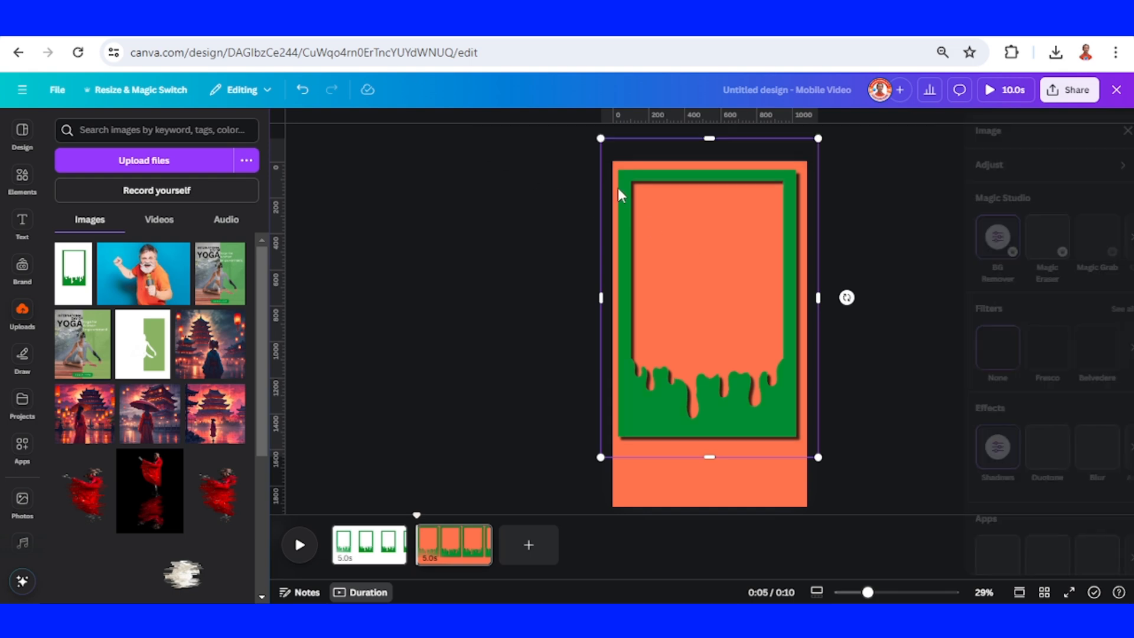
# Apply a custom Duotone with white (#FFFFFF) highlights and shadows so the frame turns white
pyautogui.click(710, 297)
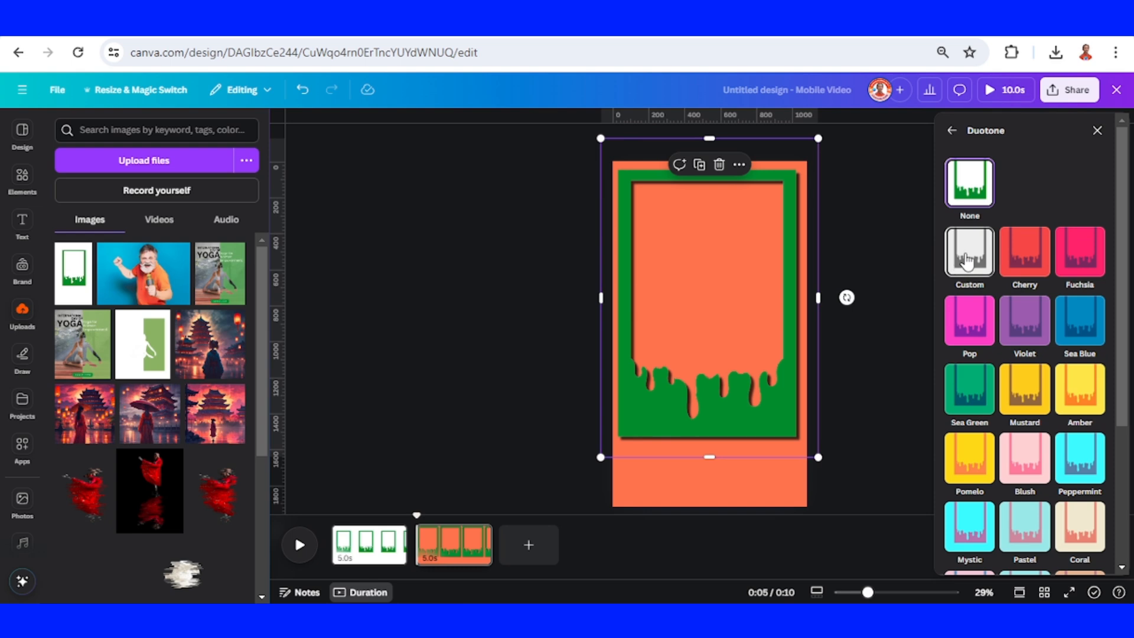
pyautogui.click(968, 252)
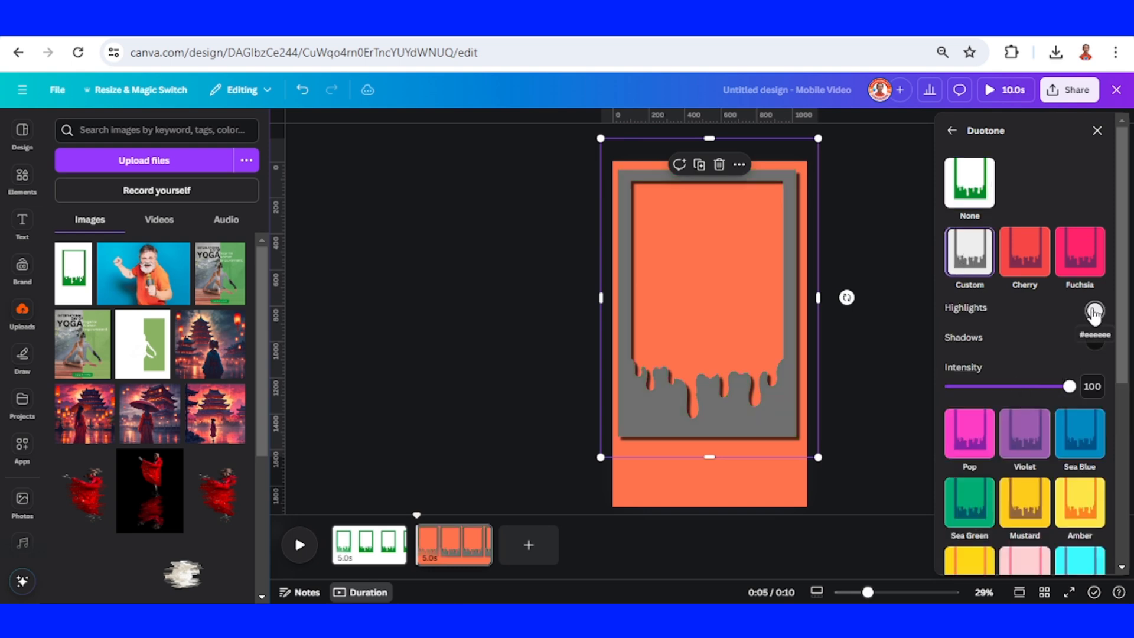
pyautogui.click(1094, 311)
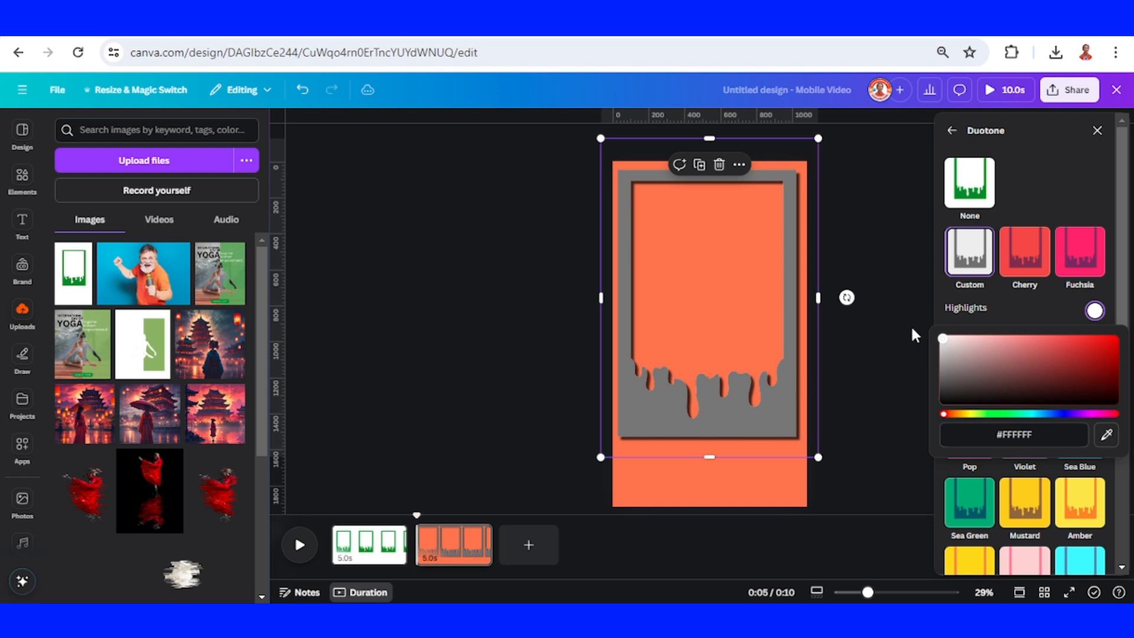
pyautogui.click(1093, 342)
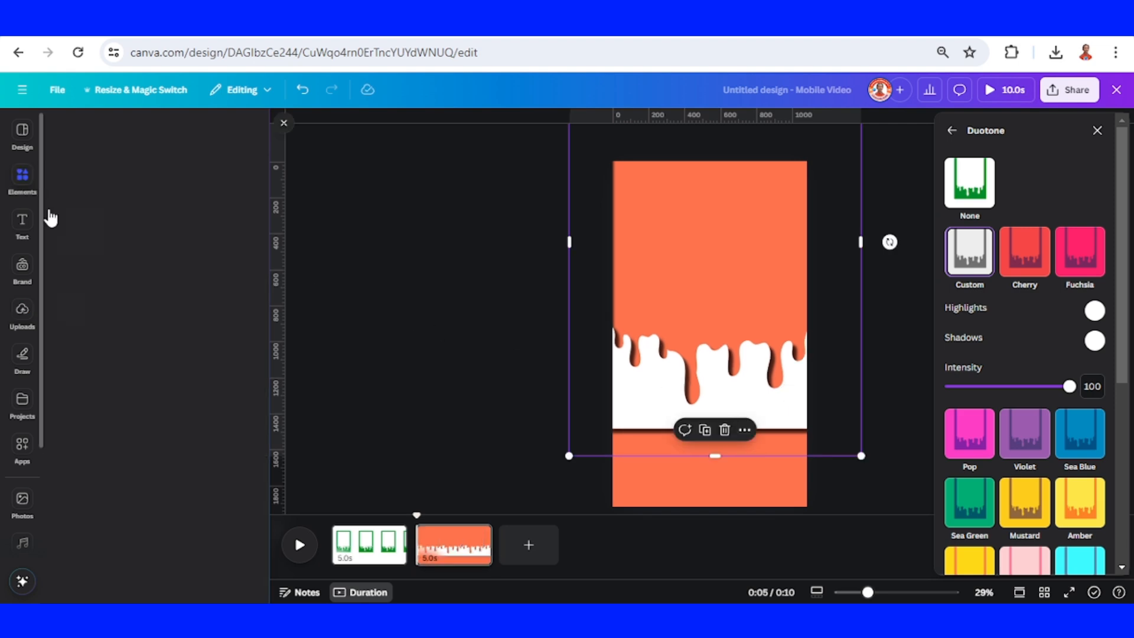
# Add a square shape filled white over the orange strip at the page bottom
pyautogui.click(21, 179)
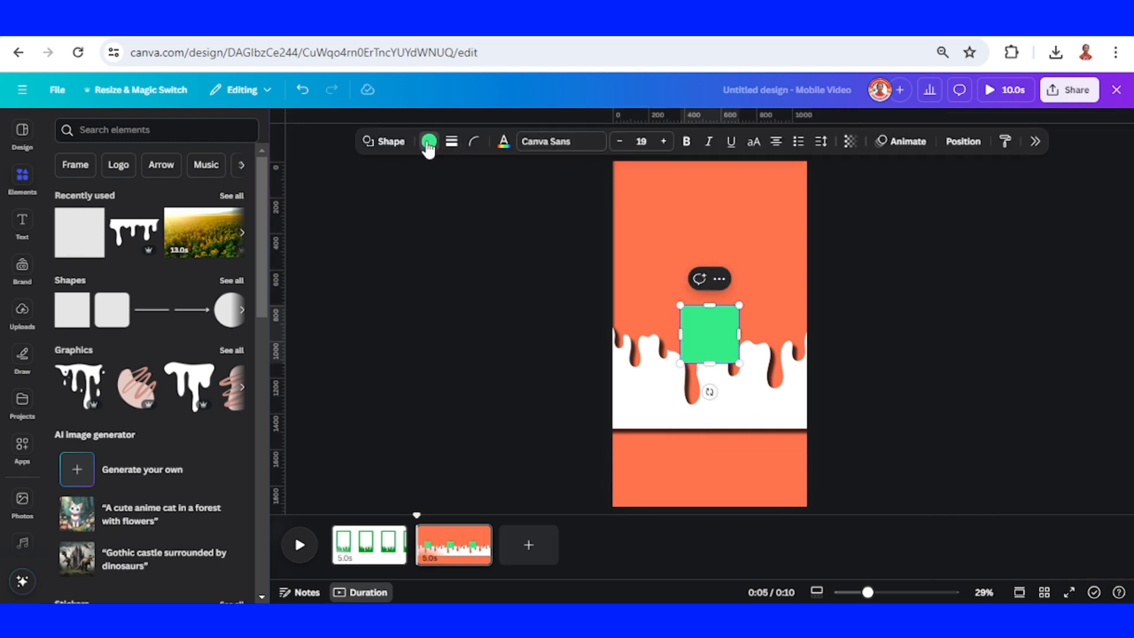
pyautogui.click(429, 140)
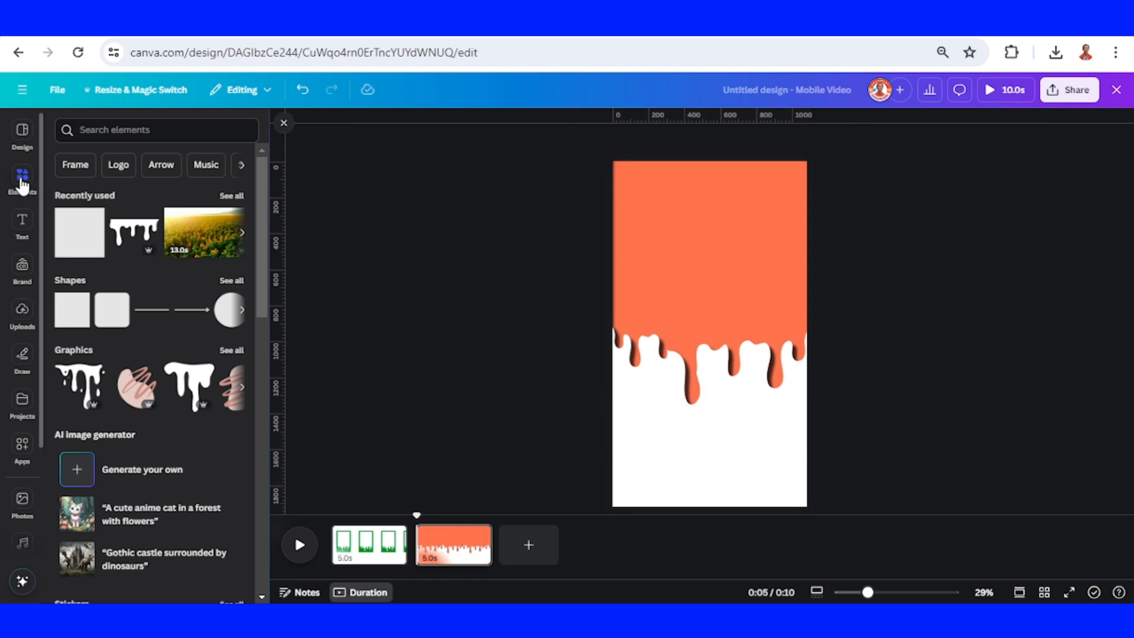
# Search Elements for 'Sunflower', filter to Videos and add a sunflower field clip to the page
pyautogui.click(156, 130)
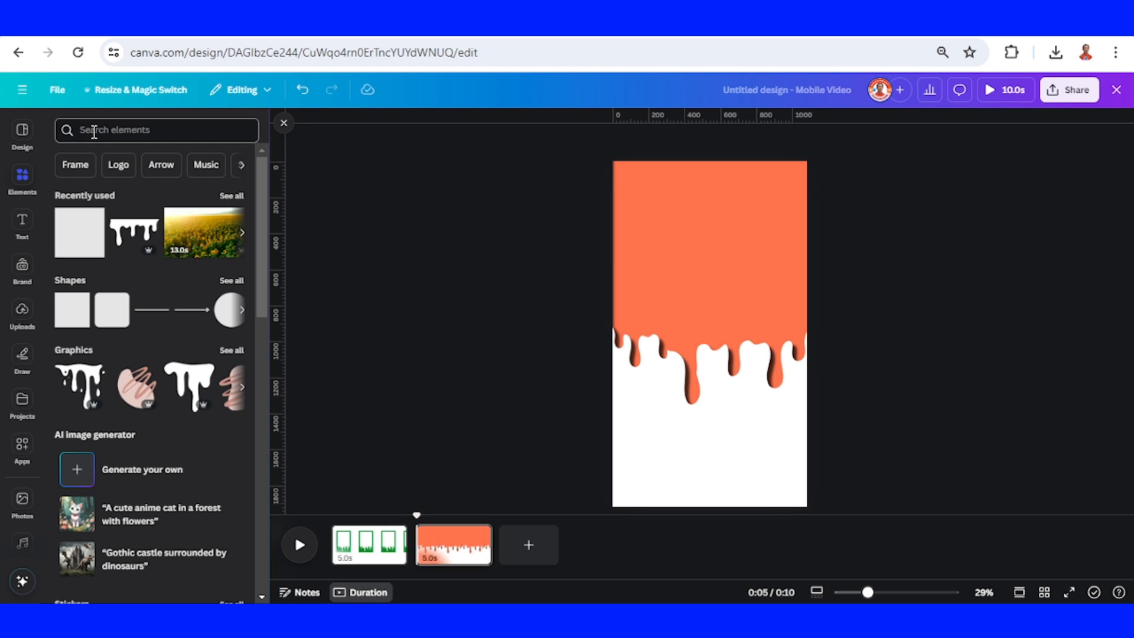
pyautogui.click(156, 130)
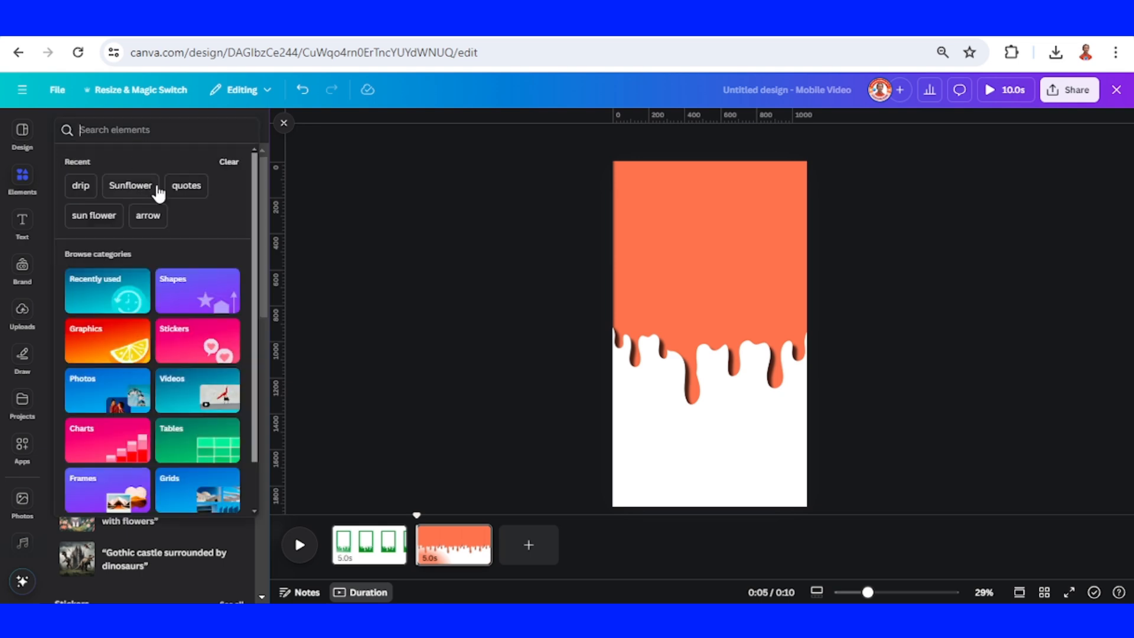
pyautogui.click(130, 186)
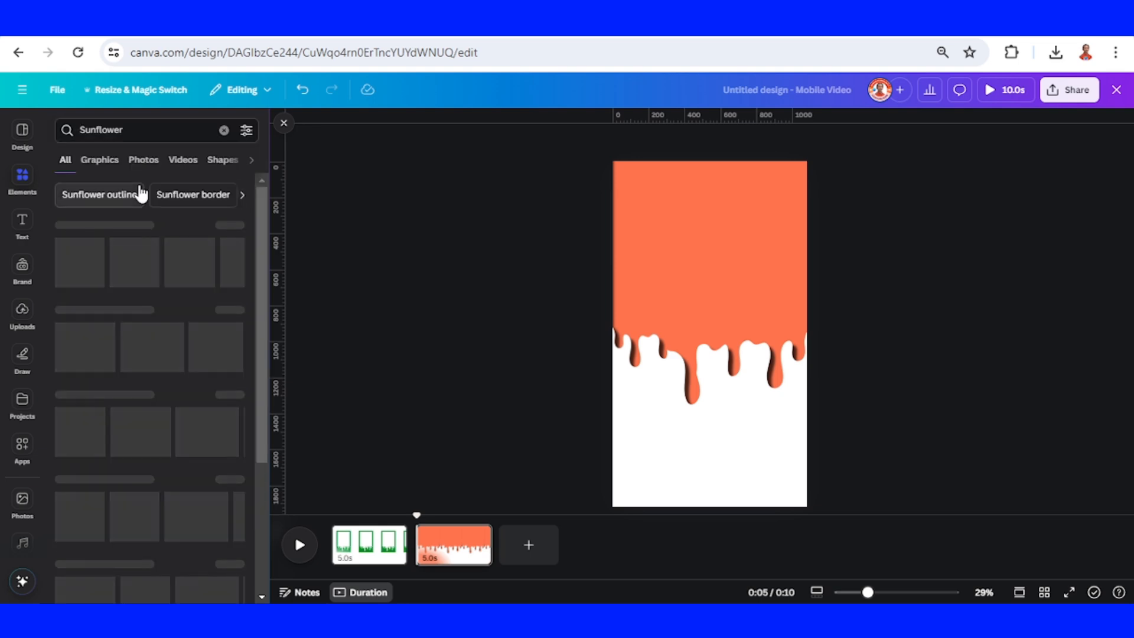
pyautogui.click(182, 159)
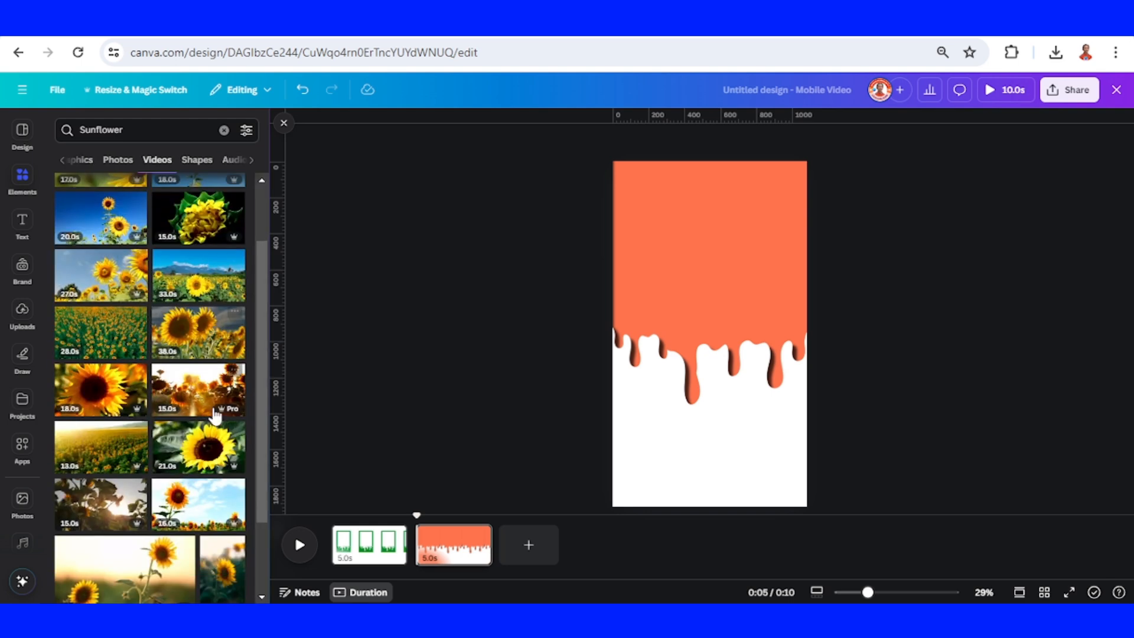
pyautogui.click(136, 433)
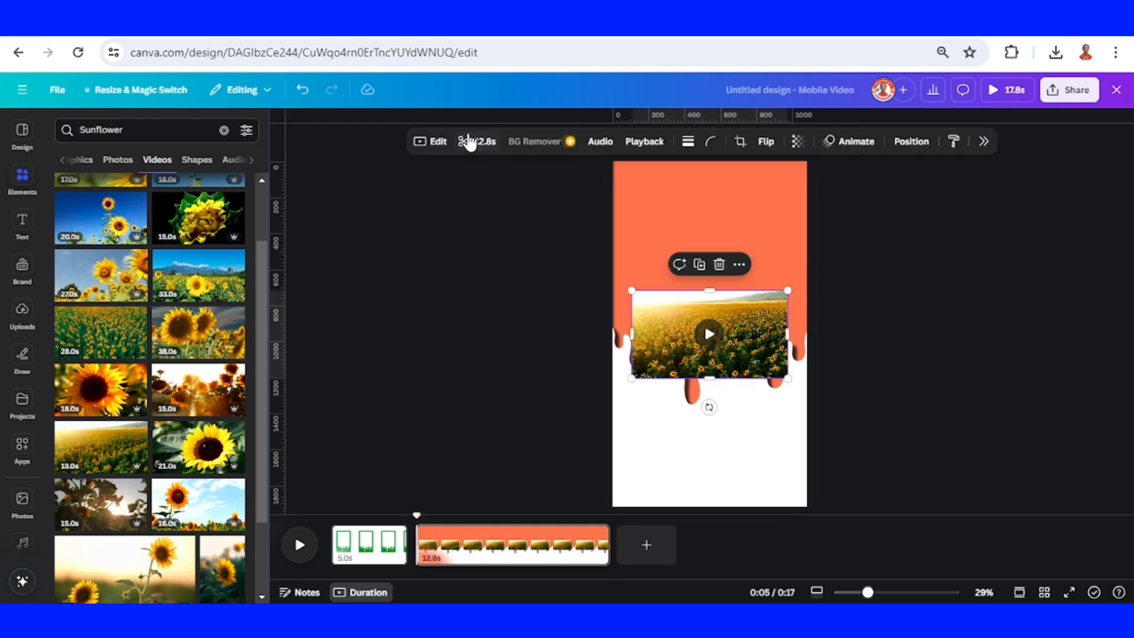
# Trim the sunflower video to 10.0s and send it to the back behind the white drip
pyautogui.click(477, 140)
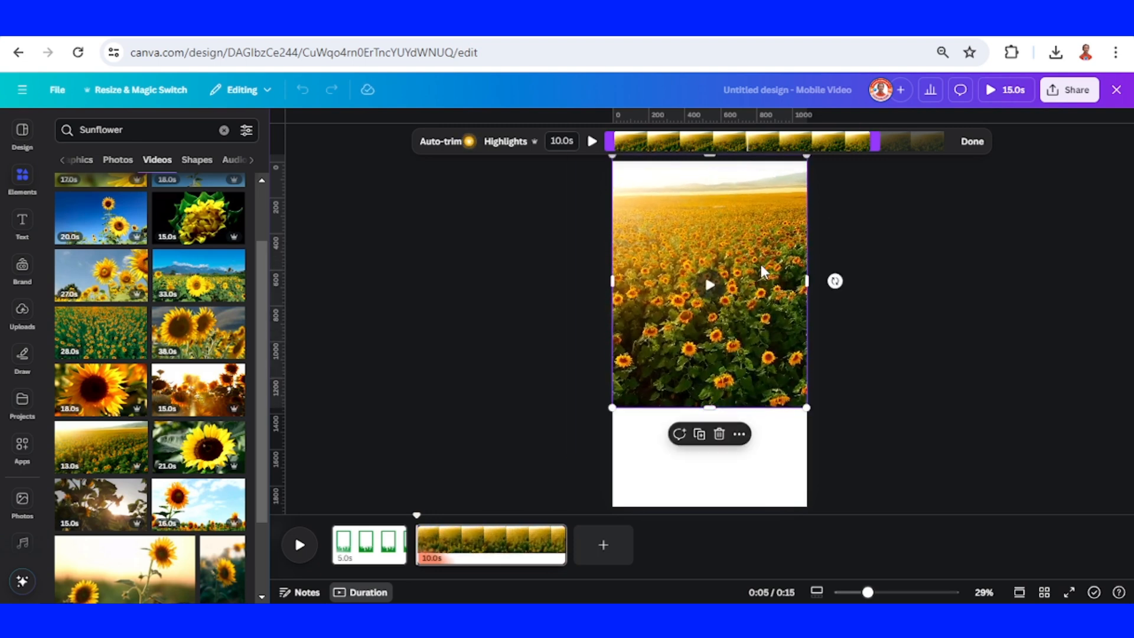
pyautogui.rightClick(760, 282)
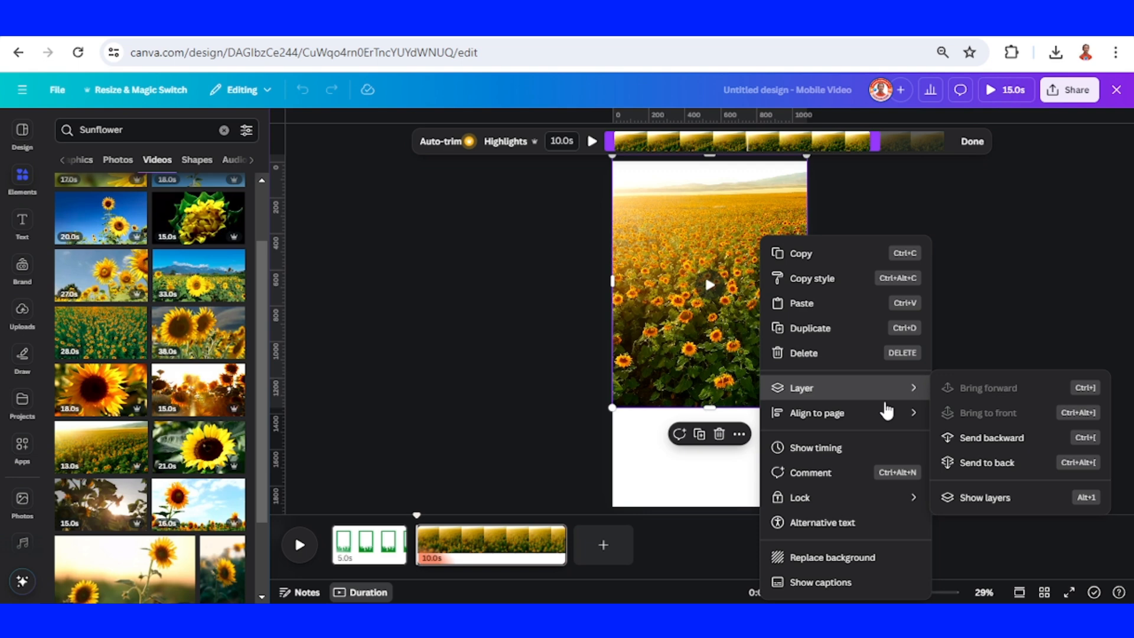
pyautogui.click(887, 352)
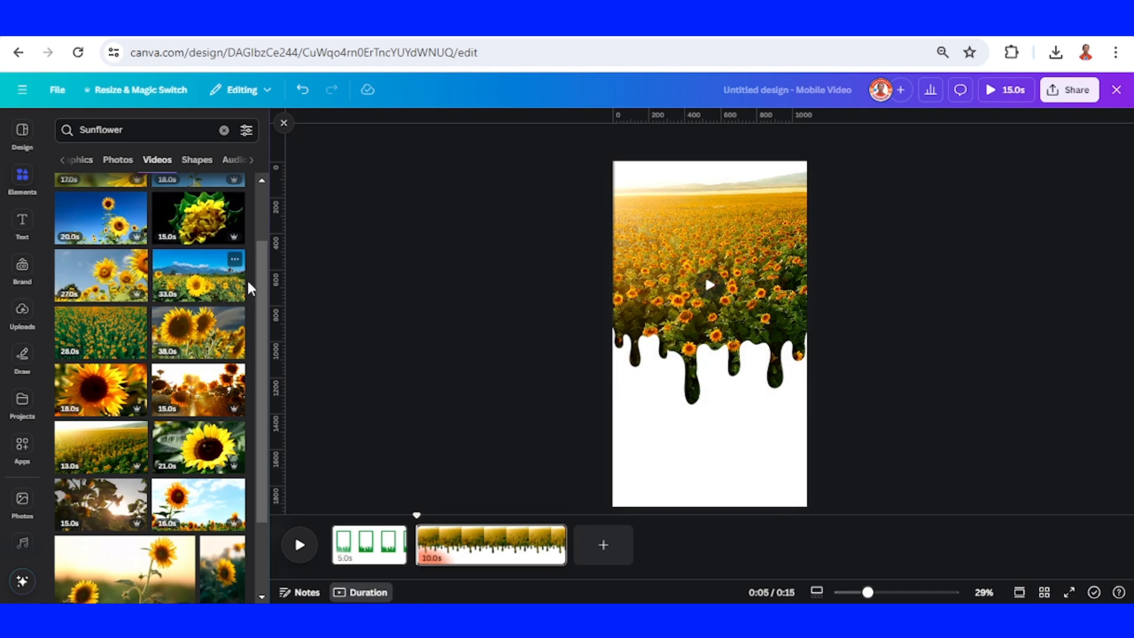
pyautogui.click(23, 225)
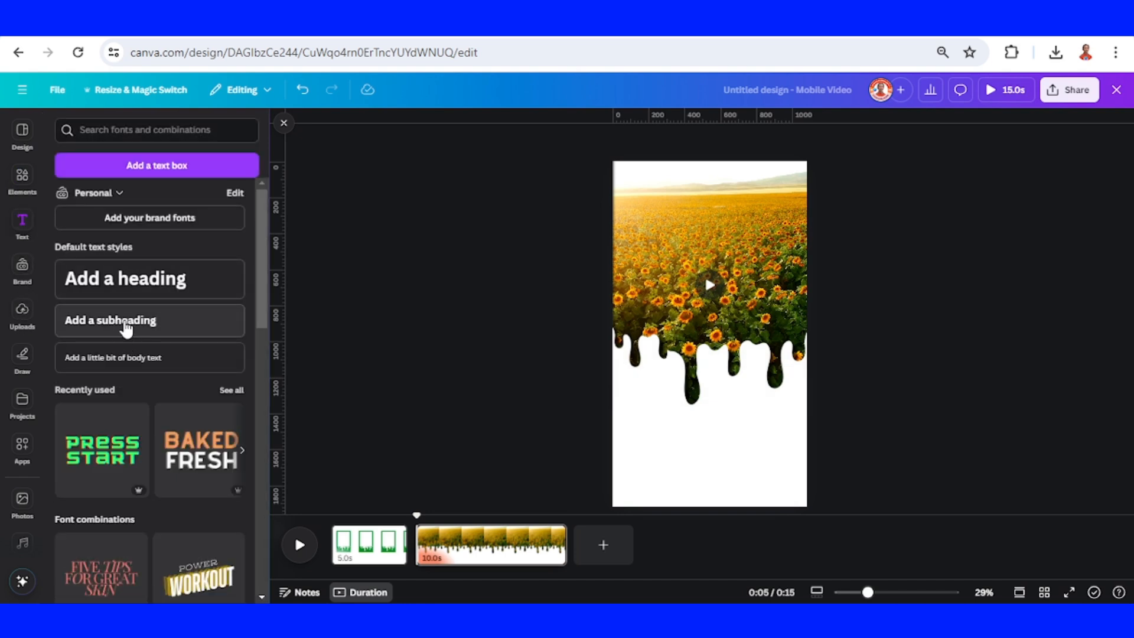
# Add a 'Good Morning' subheading in the Apricots script font and colour it white
pyautogui.click(150, 320)
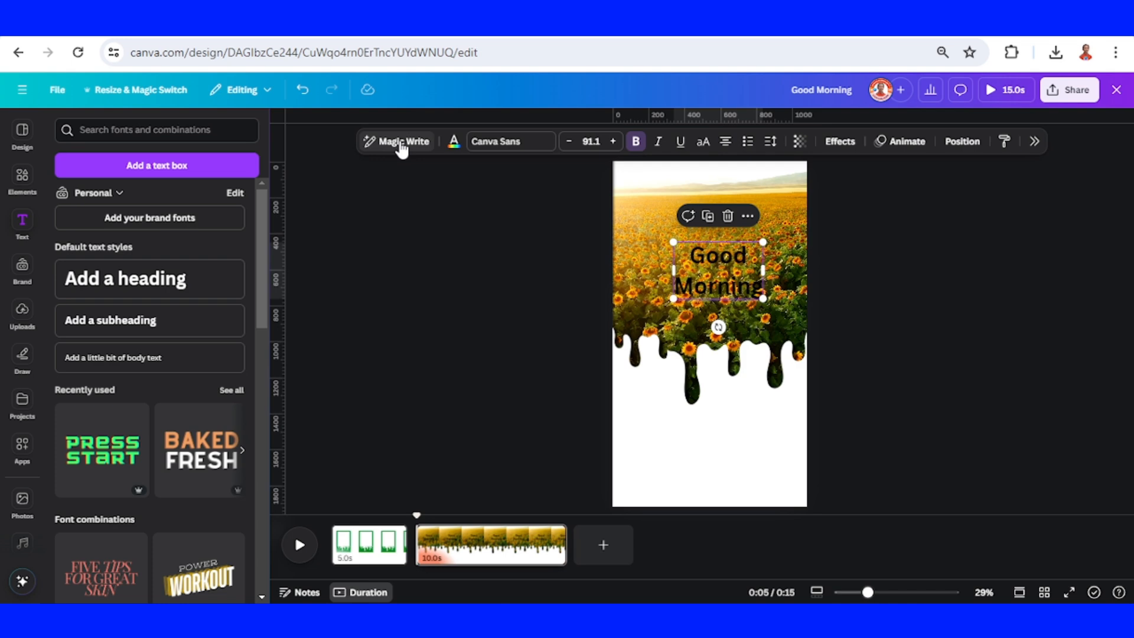
pyautogui.click(511, 141)
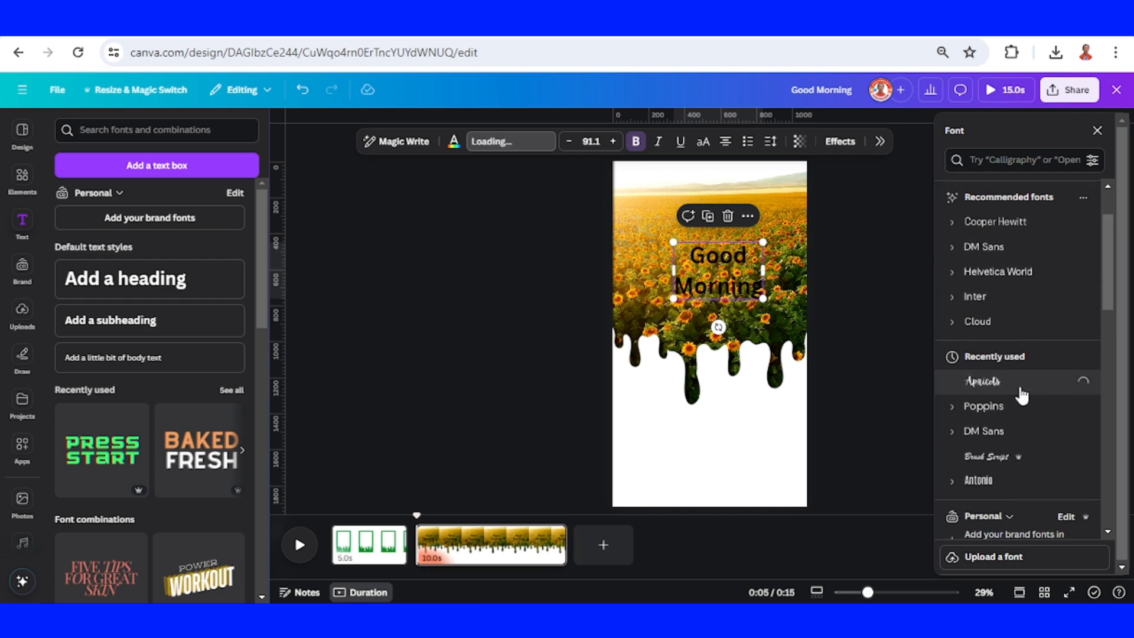
pyautogui.click(982, 381)
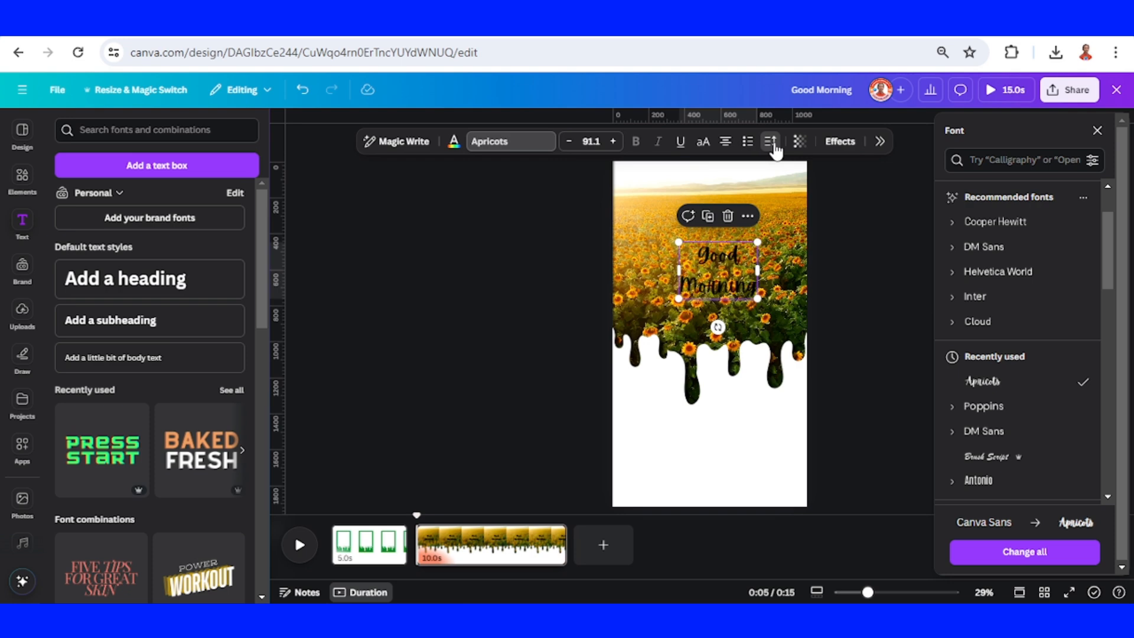
pyautogui.click(769, 141)
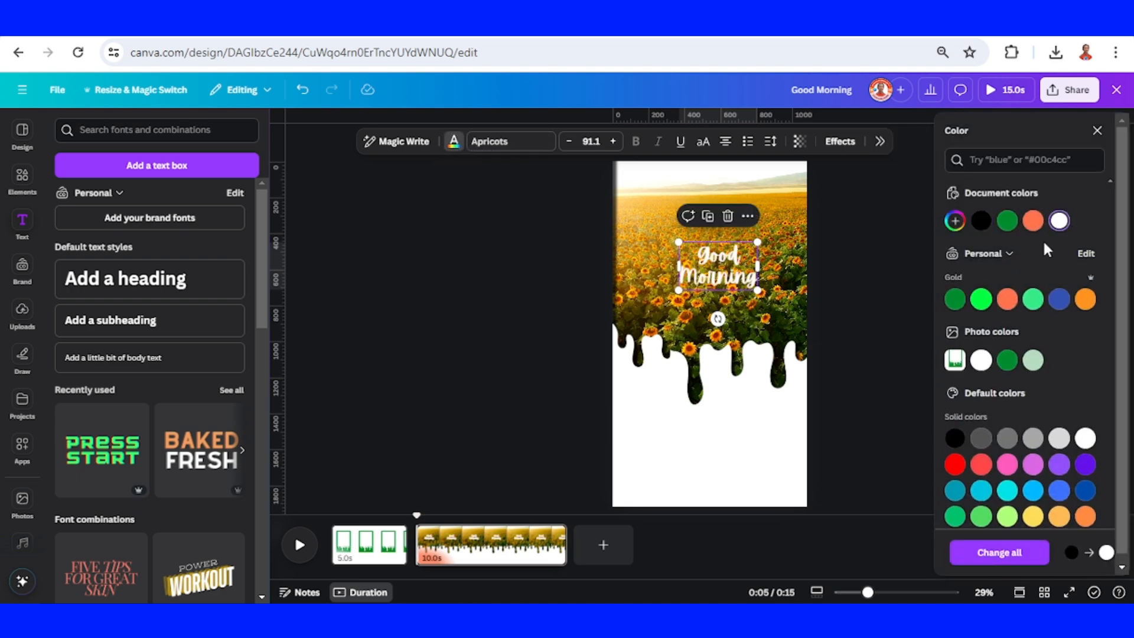
pyautogui.click(838, 140)
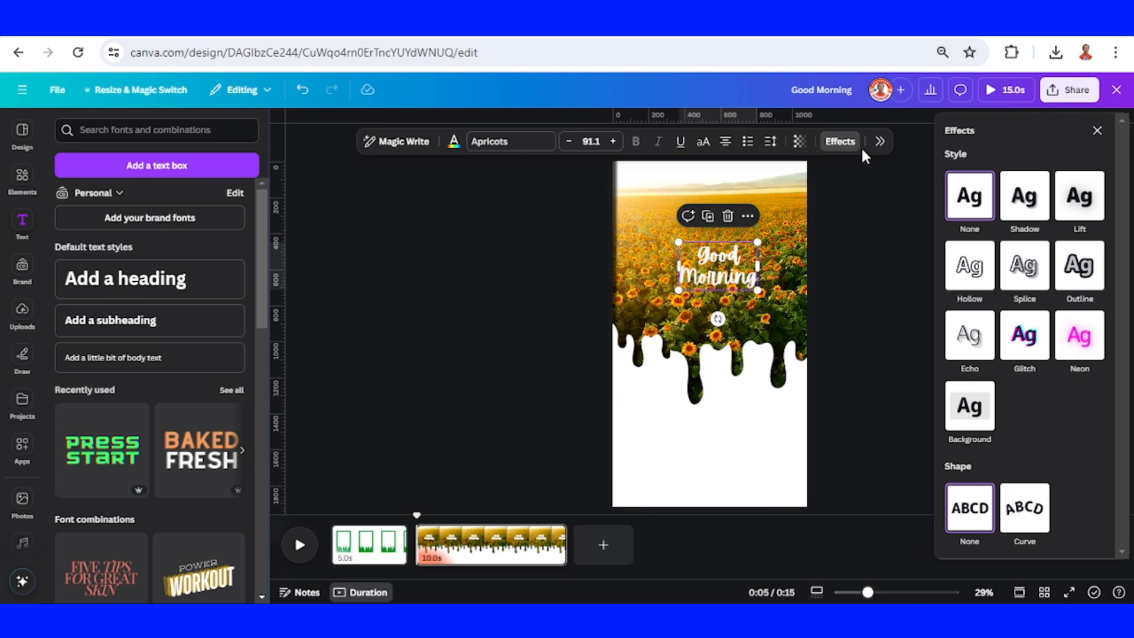
# Apply a Shadow effect to the Good Morning text and adjust the shadow colour
pyautogui.click(1024, 196)
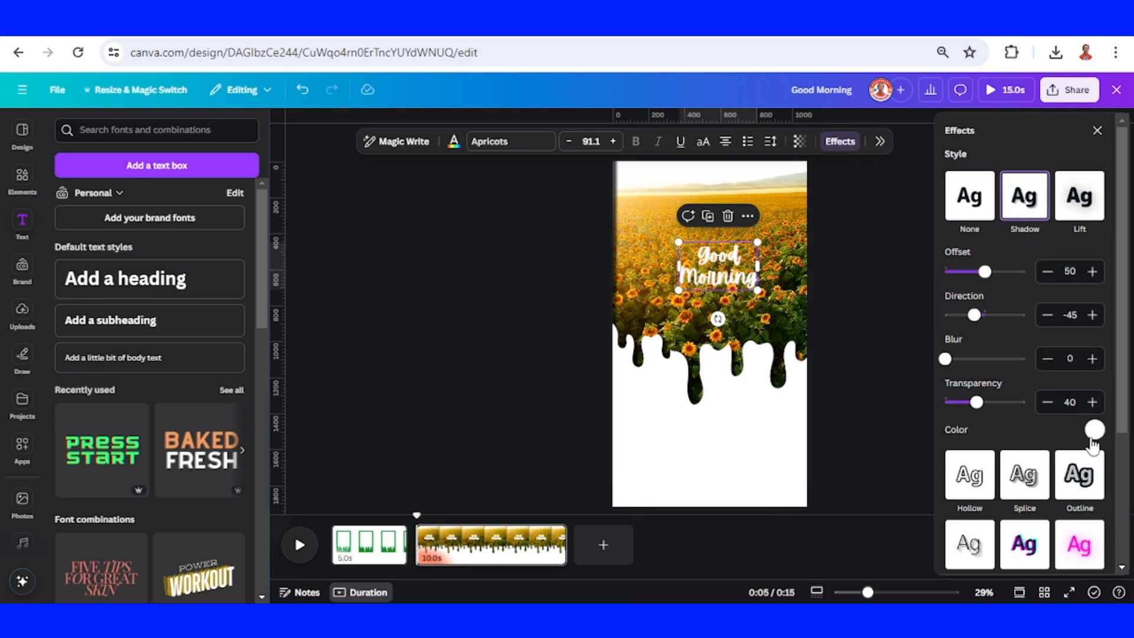
pyautogui.click(1093, 429)
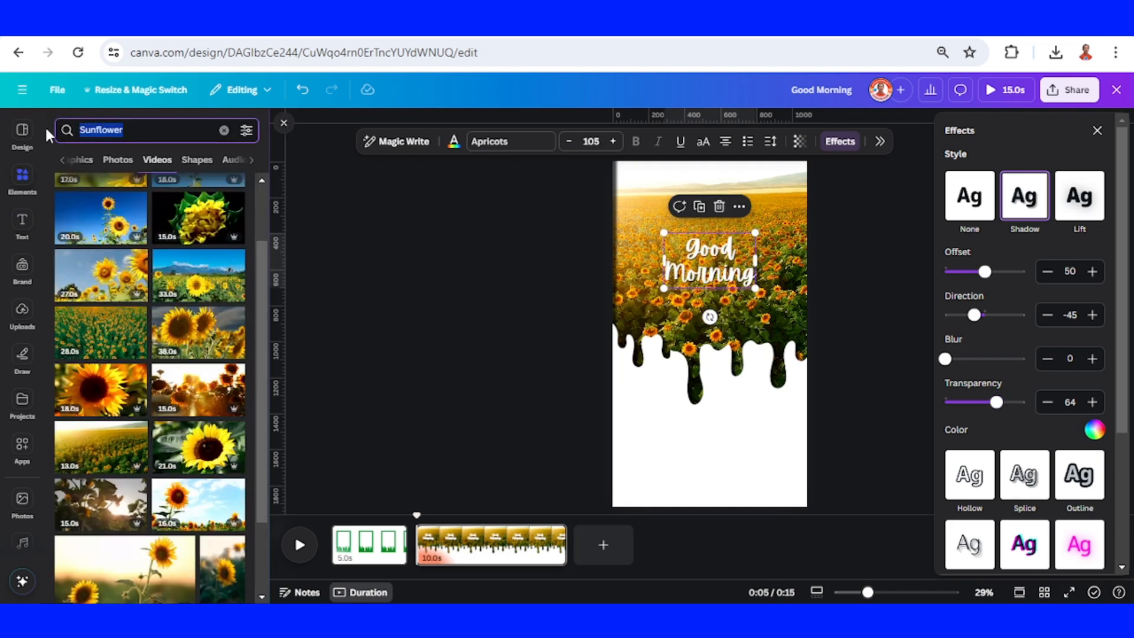
# Search Elements for 'quotes', filter to Graphics and browse for a quote-mark frame
pyautogui.write('qup')
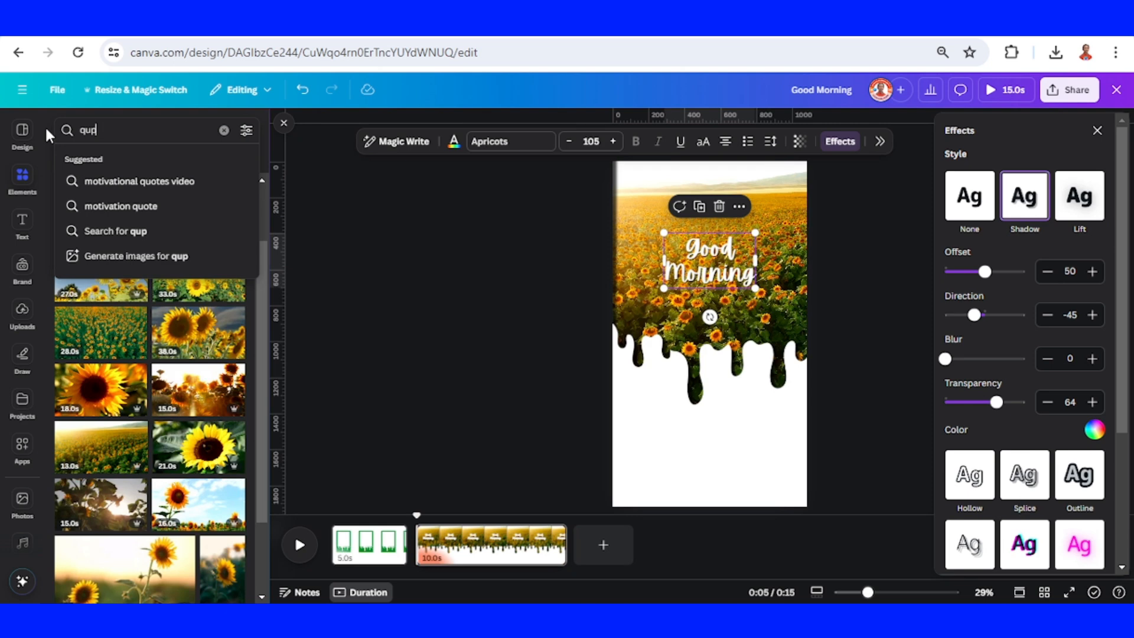
pyautogui.write('quotes')
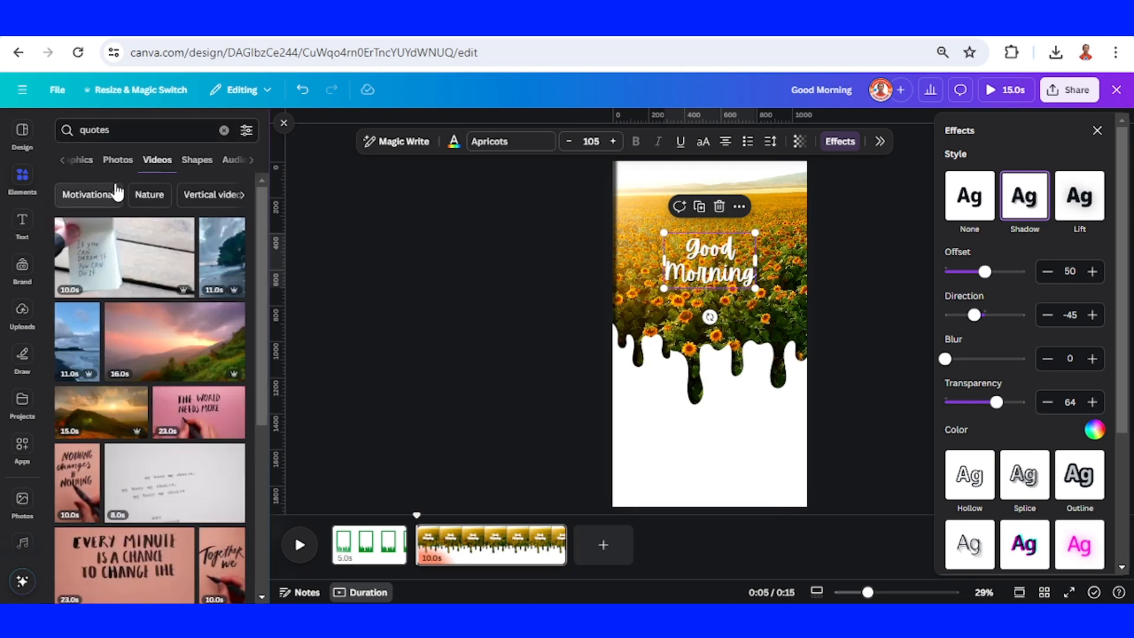
pyautogui.click(99, 159)
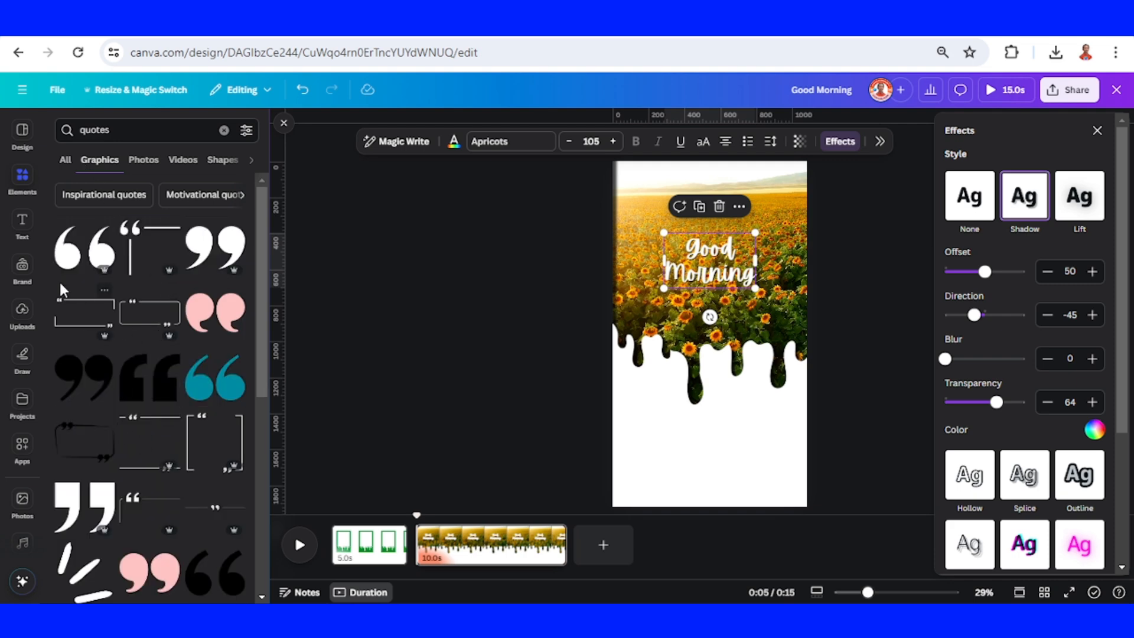
pyautogui.moveTo(166, 296)
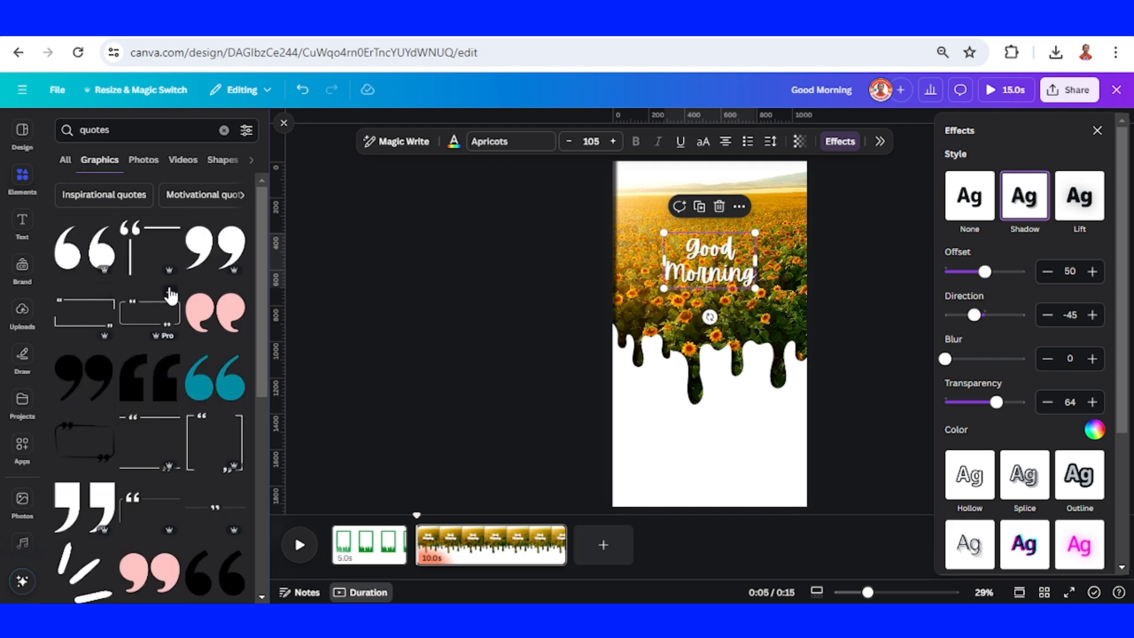
pyautogui.moveTo(153, 285)
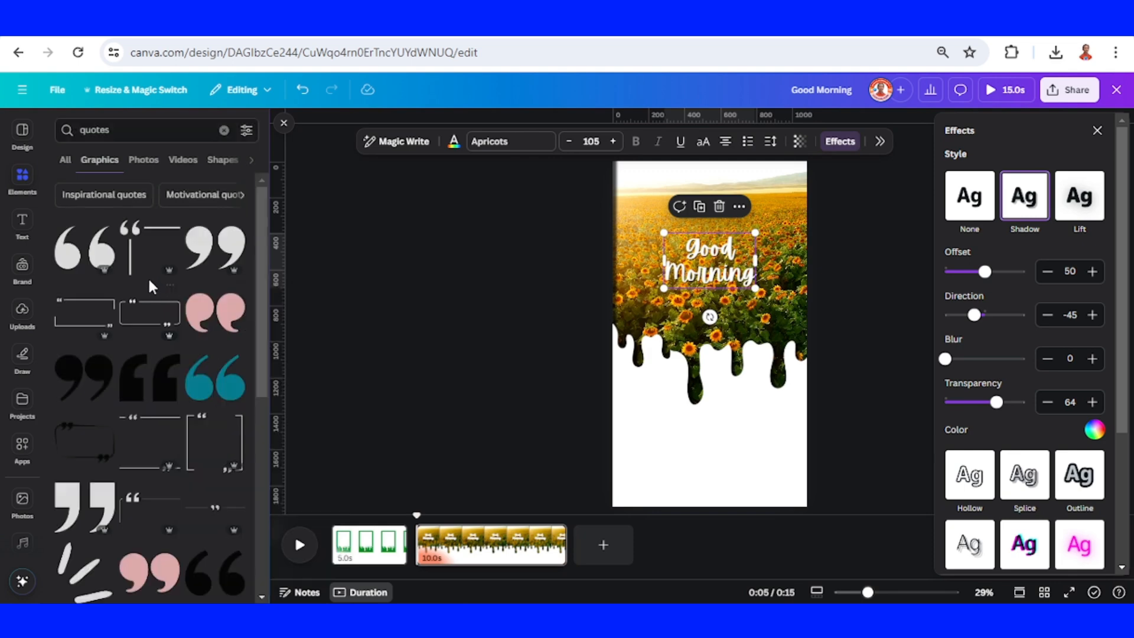
pyautogui.scroll(-3)
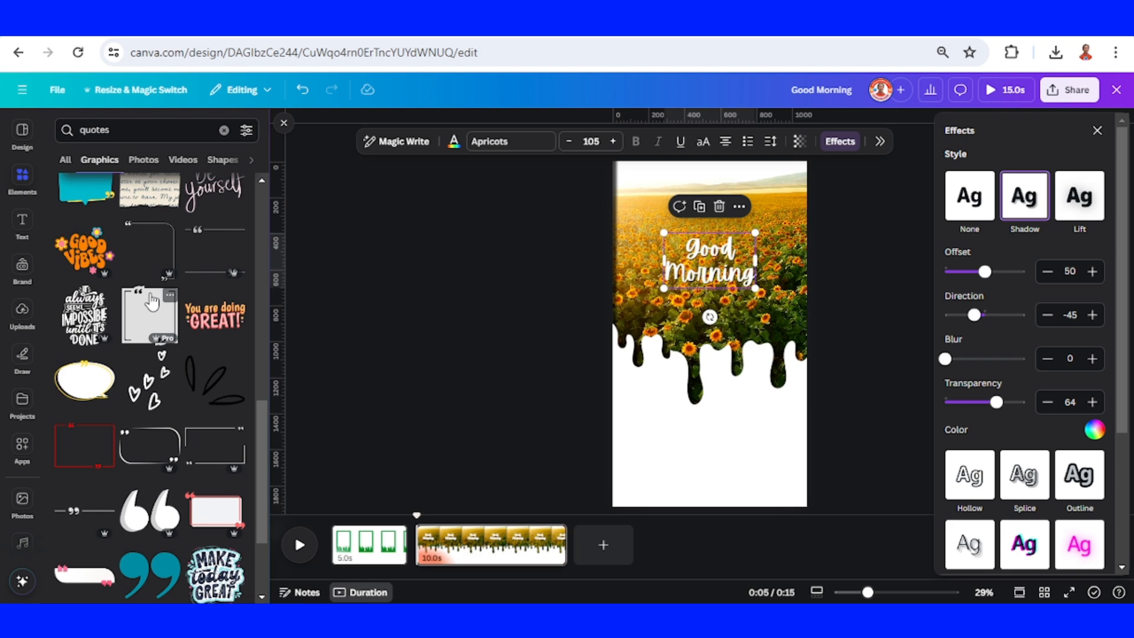
pyautogui.scroll(-3)
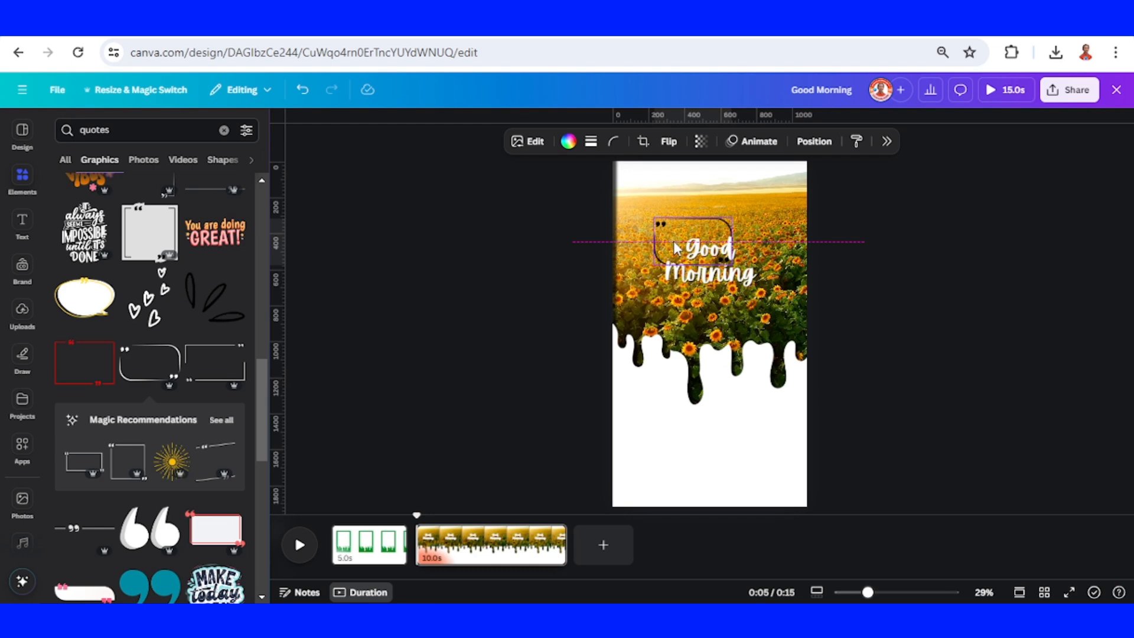
# Enlarge the quote frame around Good Morning, colour it white and add a drop shadow
pyautogui.click(701, 260)
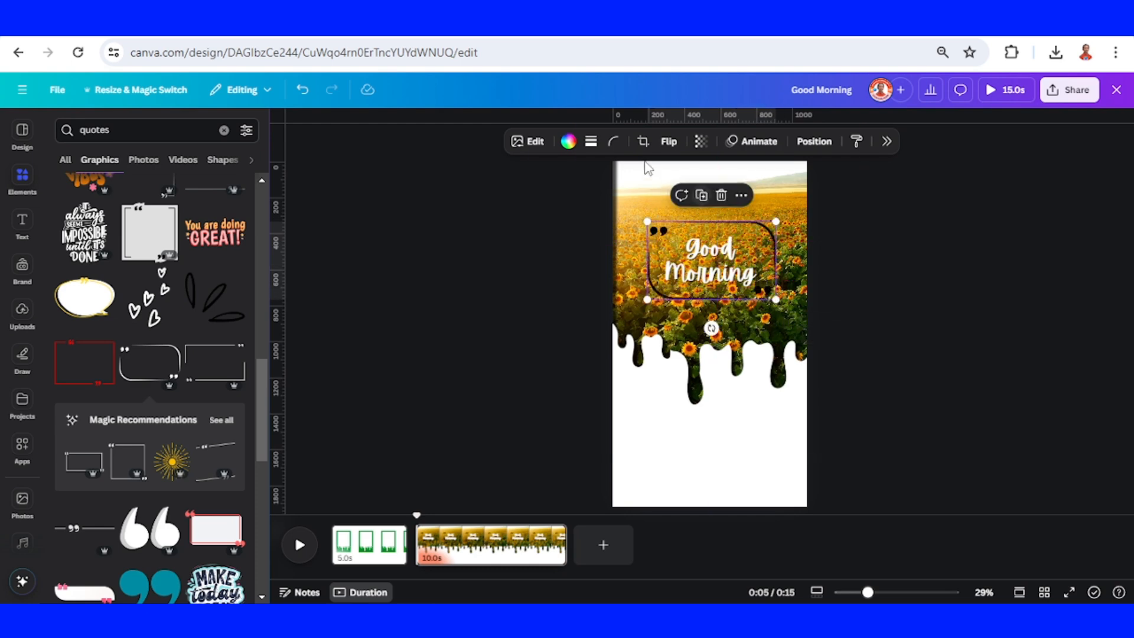
pyautogui.click(568, 141)
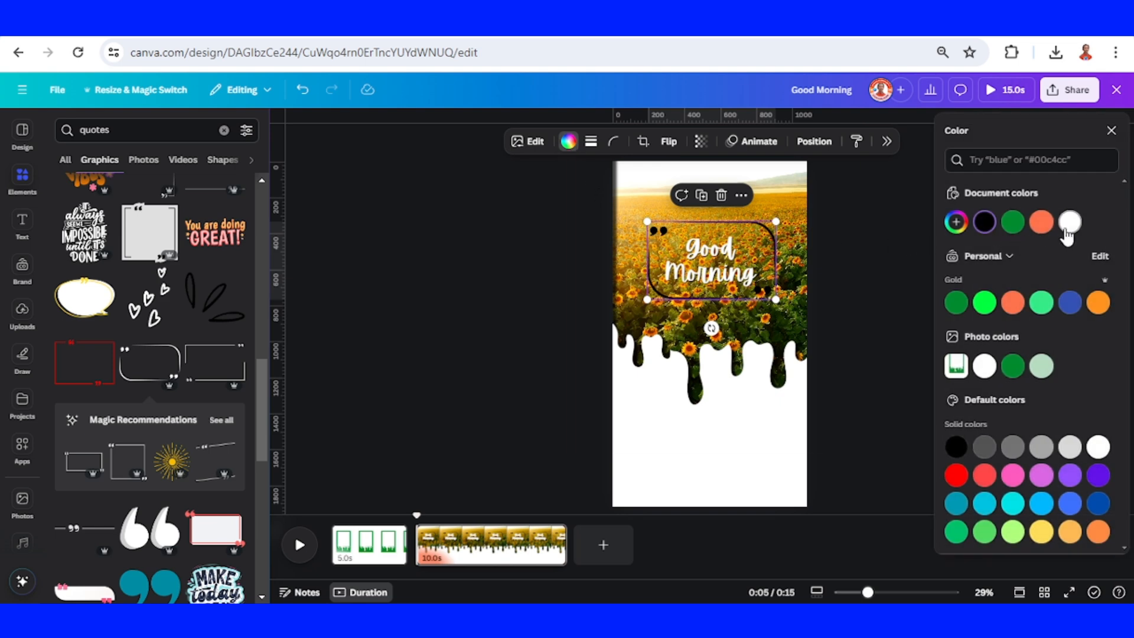
pyautogui.click(1069, 222)
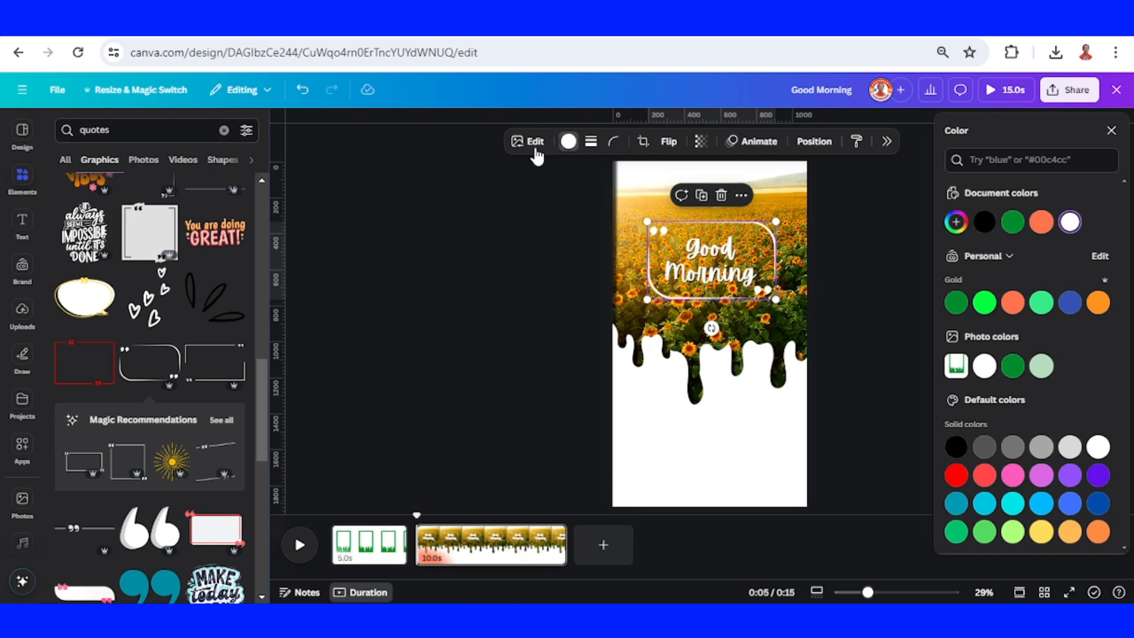
pyautogui.click(535, 140)
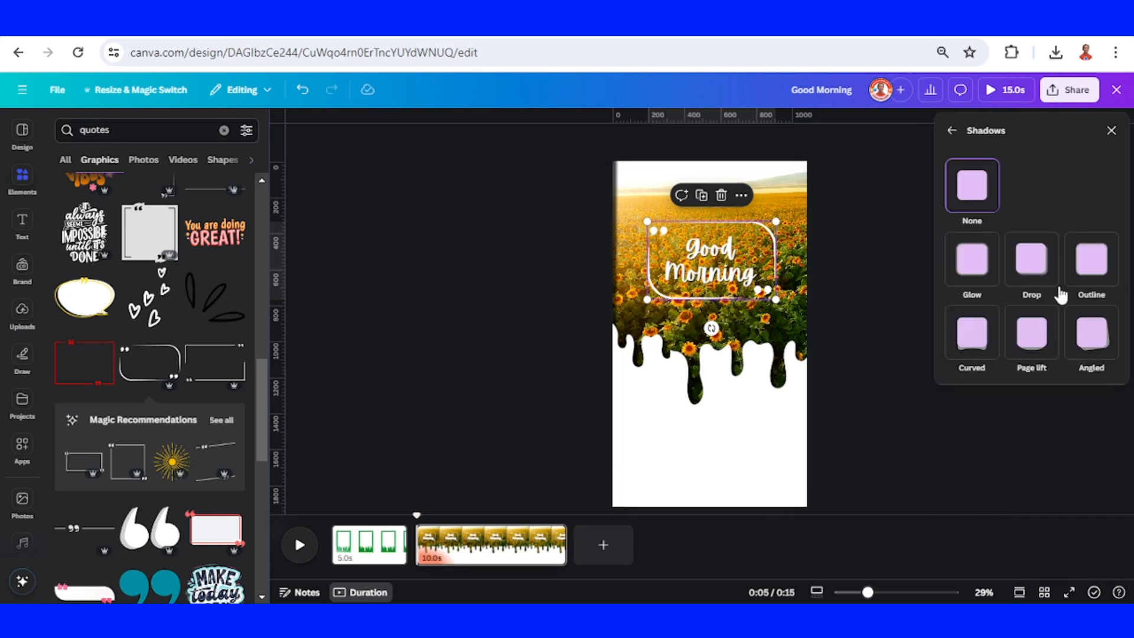
pyautogui.click(1030, 257)
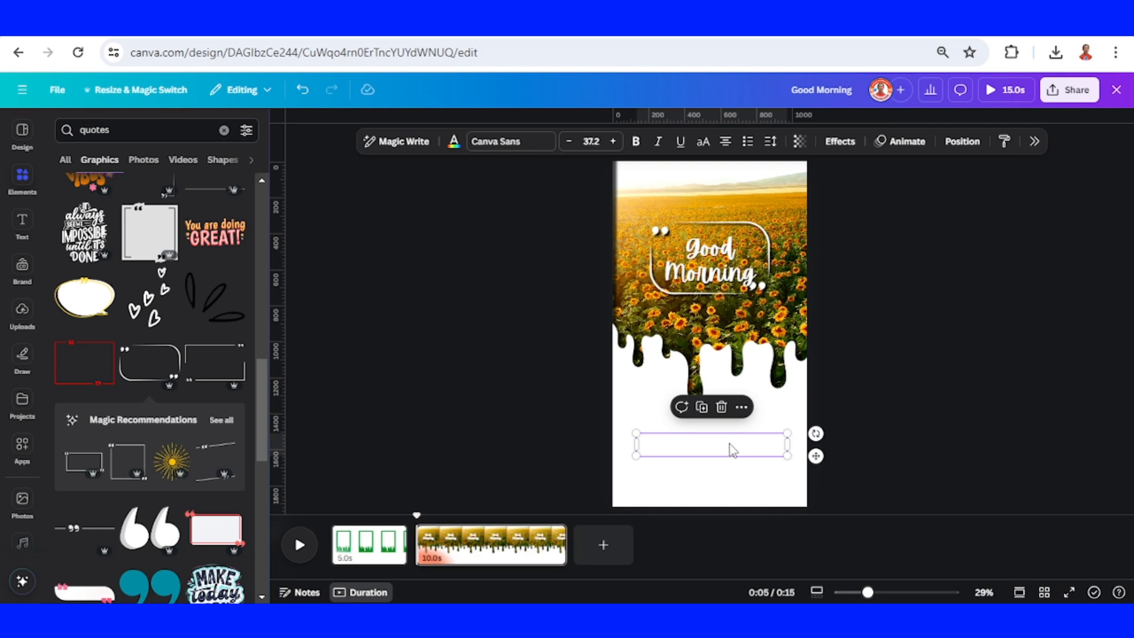
# Colour the quote text green from Document colors
pyautogui.click(453, 141)
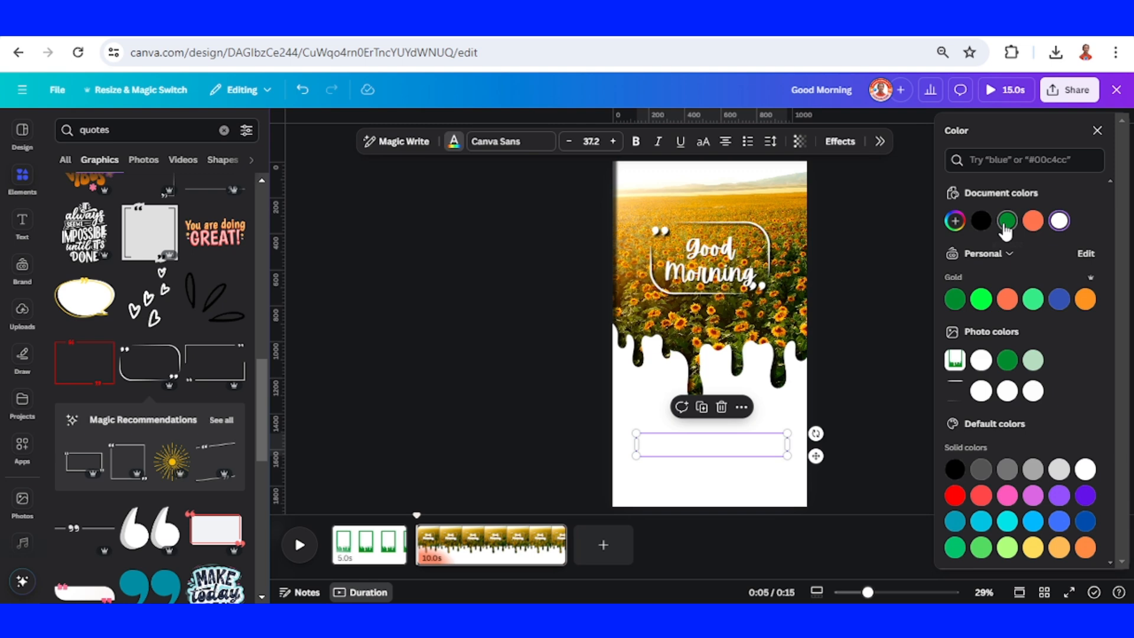
pyautogui.click(1006, 221)
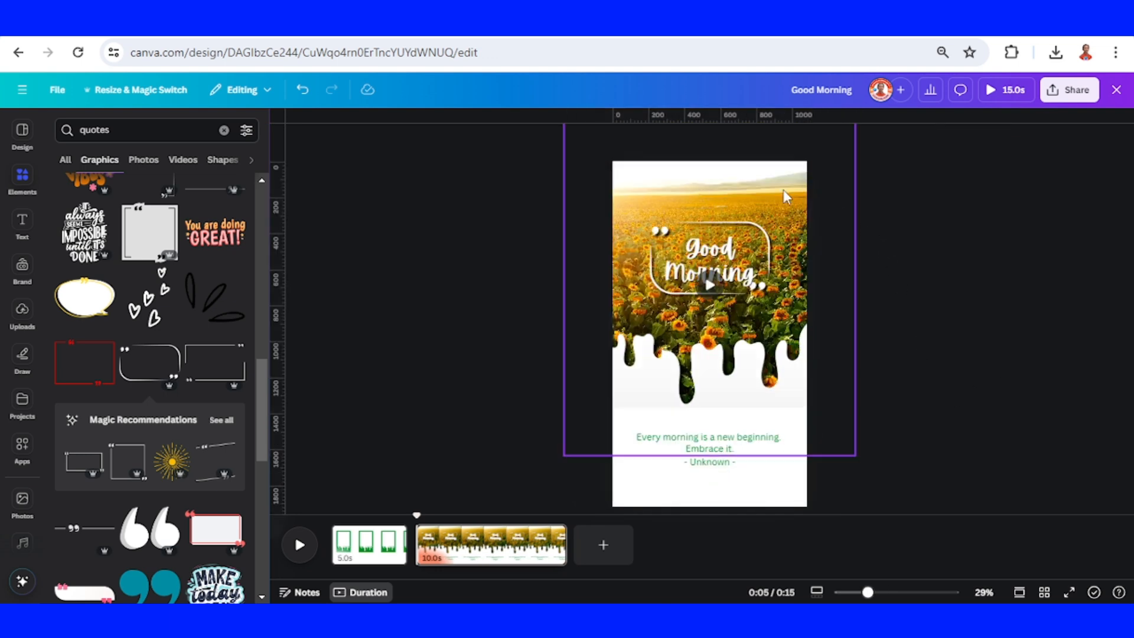
pyautogui.click(719, 391)
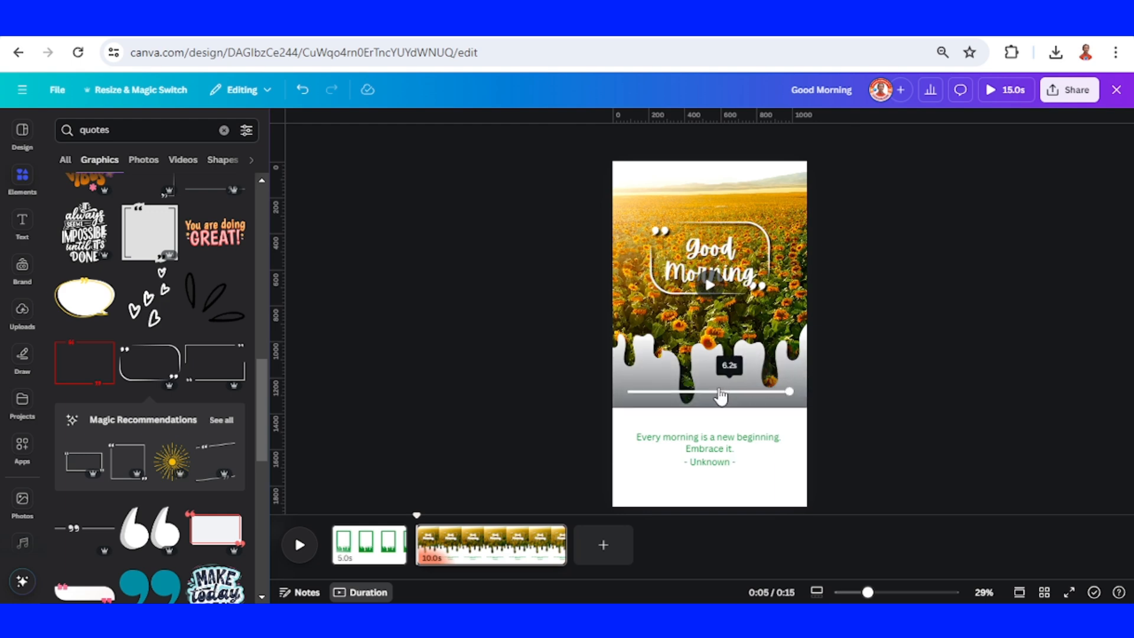
pyautogui.click(709, 449)
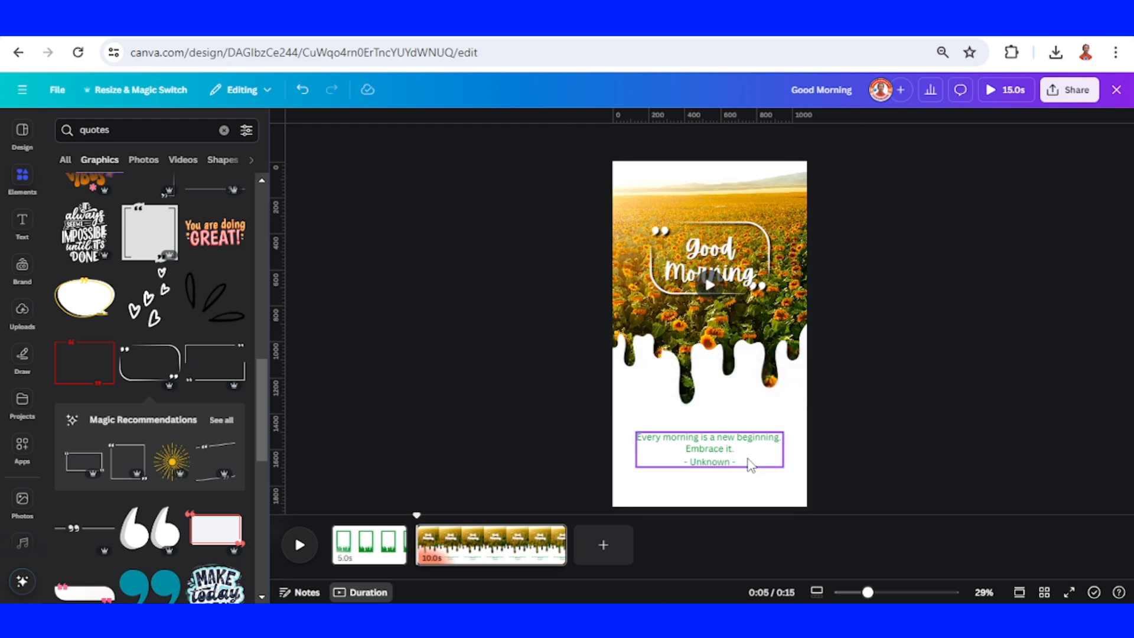
pyautogui.click(752, 242)
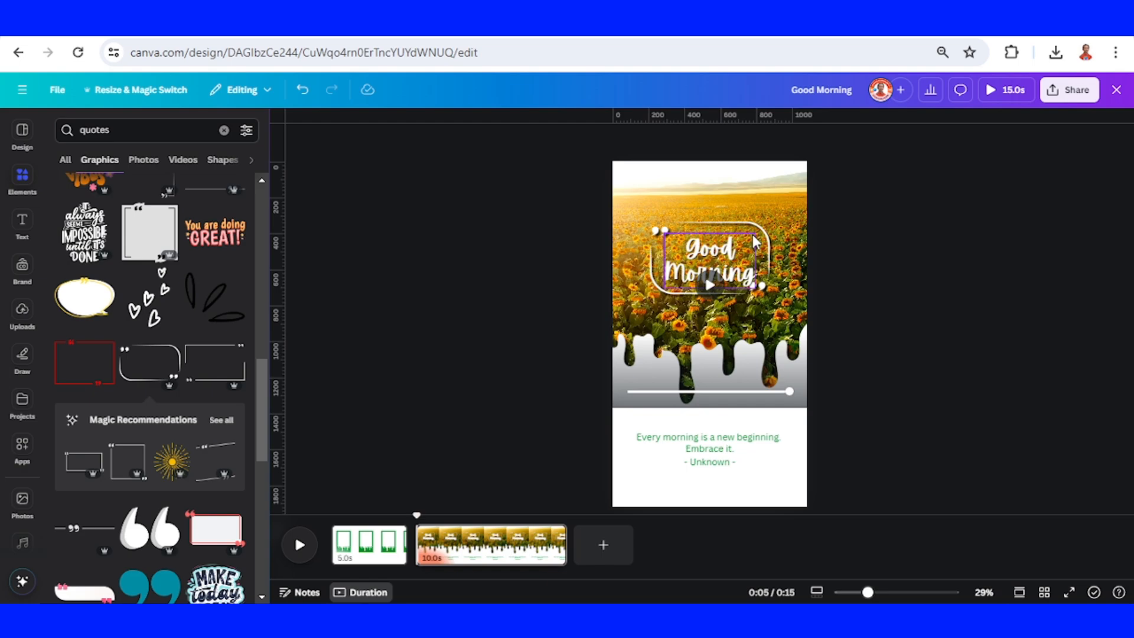